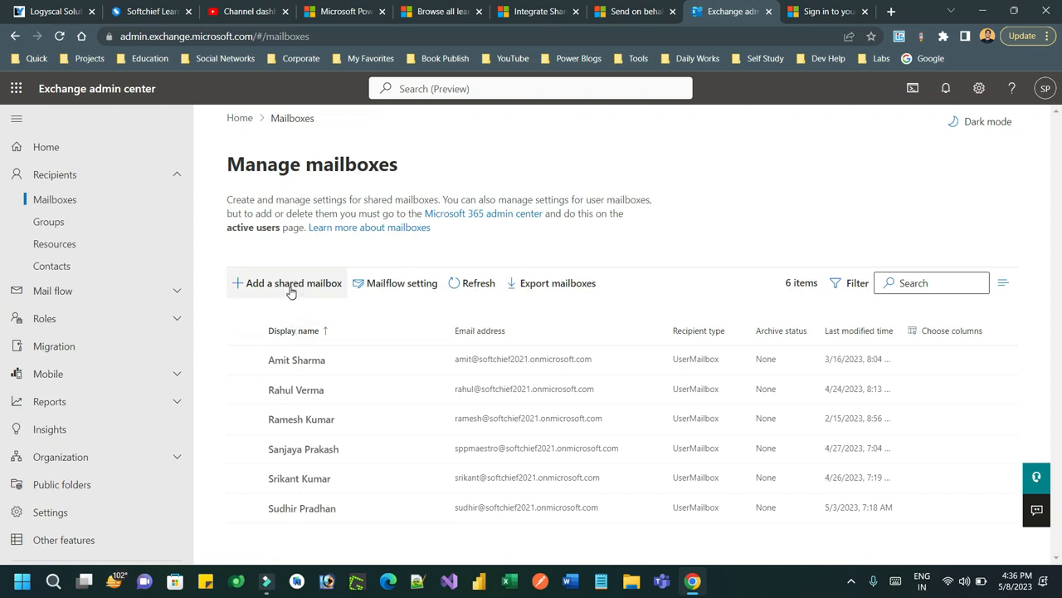
- Submit a new shared mailbox named Support, email support, alias 'Softchief Support', which errors on the space
left_click(286, 283)
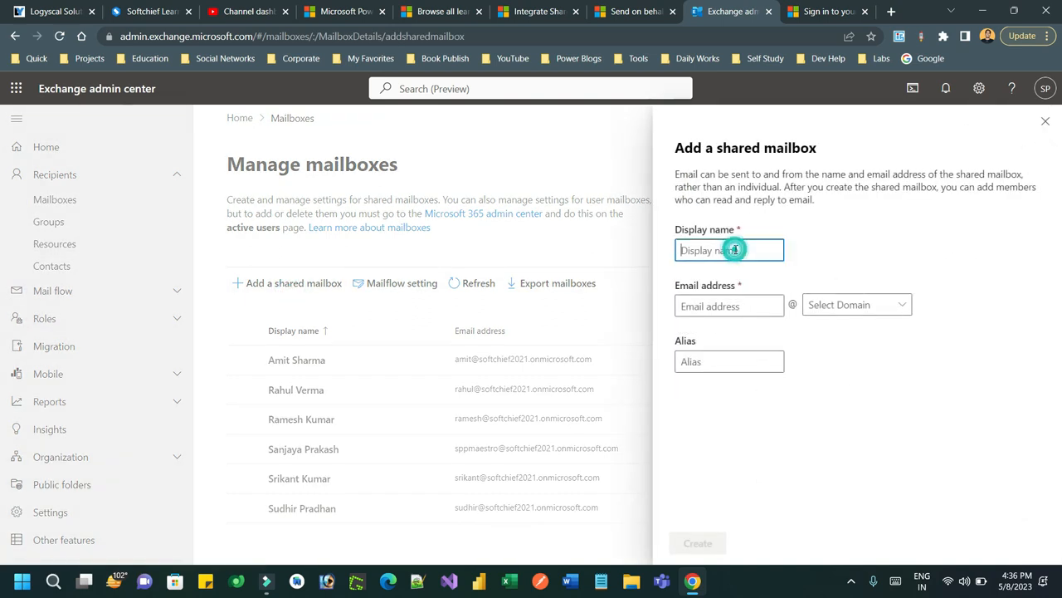
type("Sup")
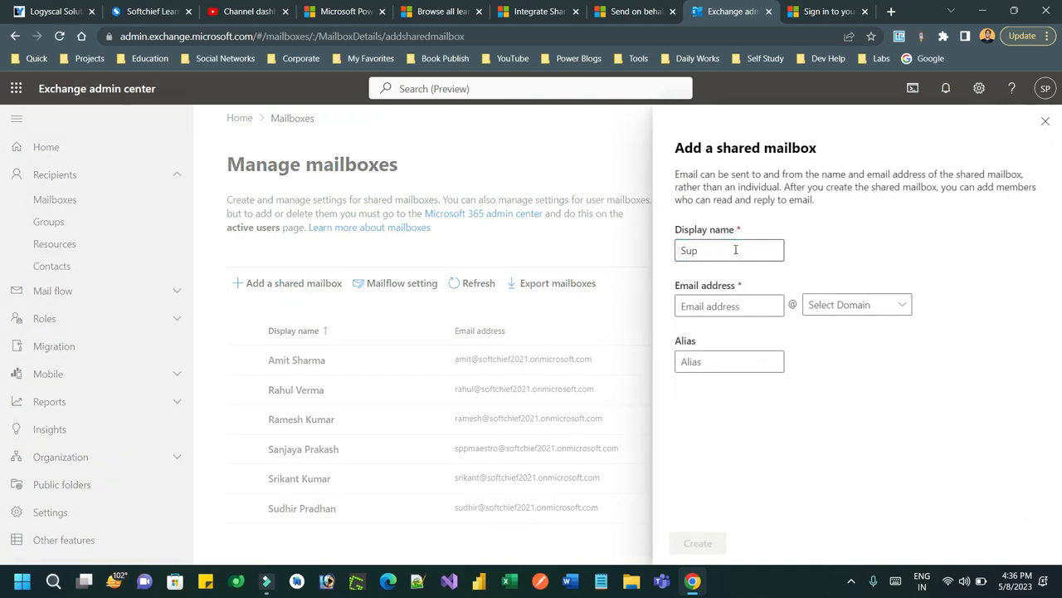
mouse_move(1045, 122)
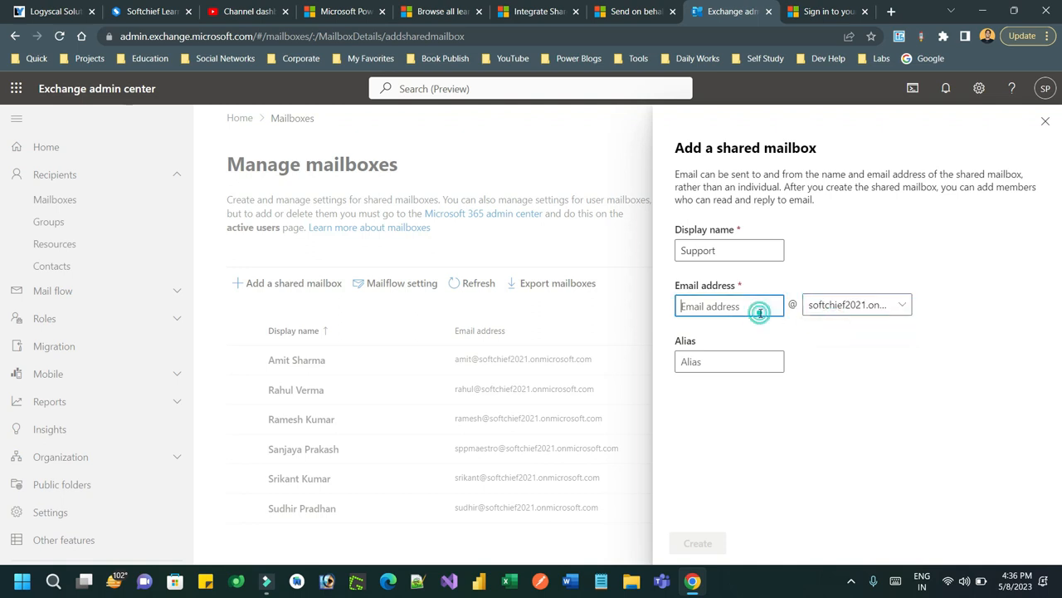
type("support")
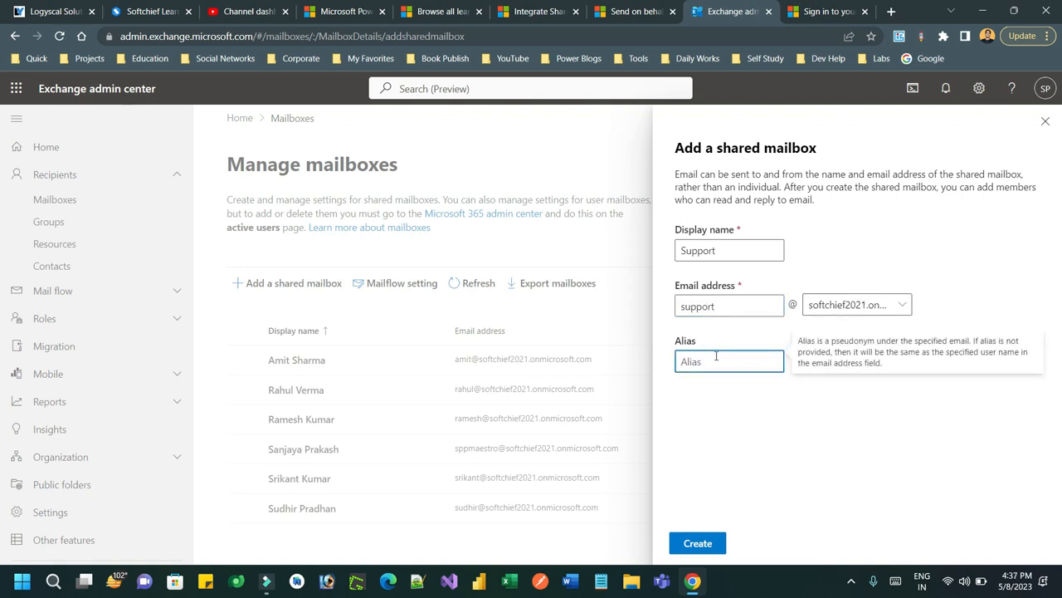
type("Softchief")
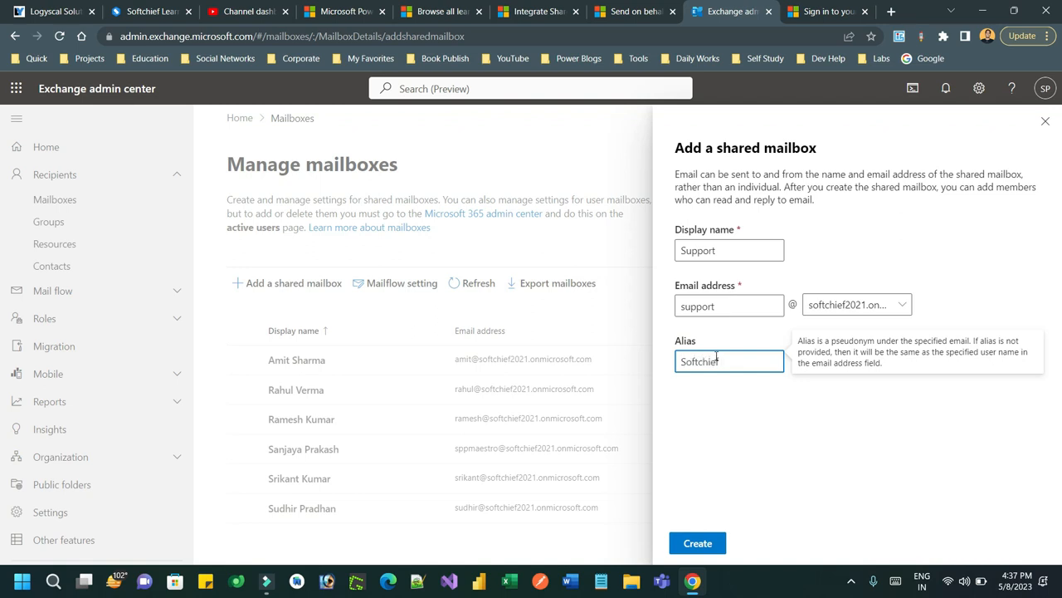
type("Support")
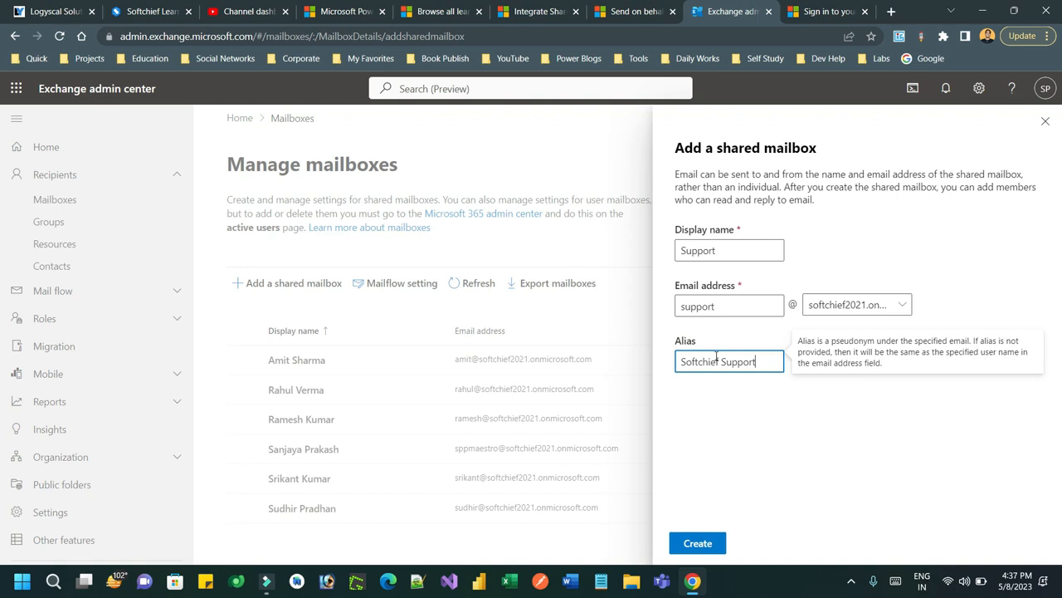
left_click(697, 543)
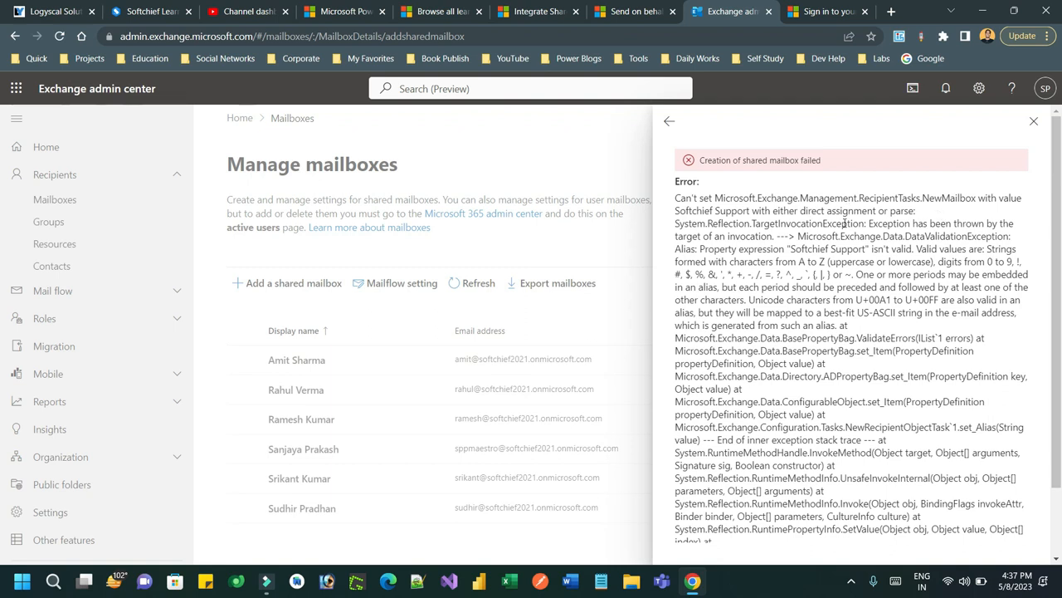
- Clear the invalid alias and create the Support shared mailbox (support@softchief2021)
left_click(669, 121)
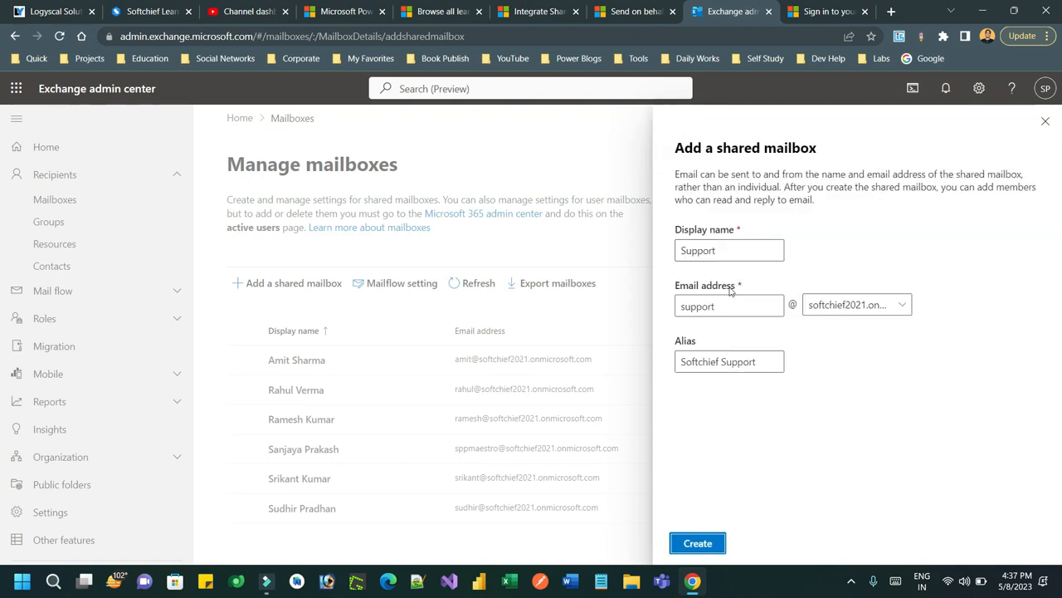
left_click(728, 361)
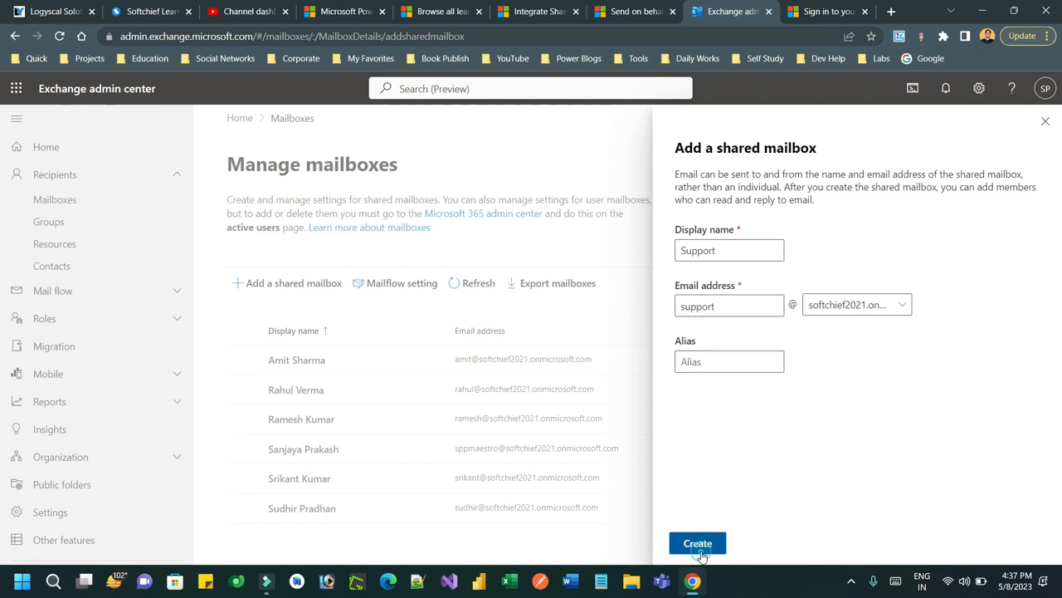
left_click(697, 543)
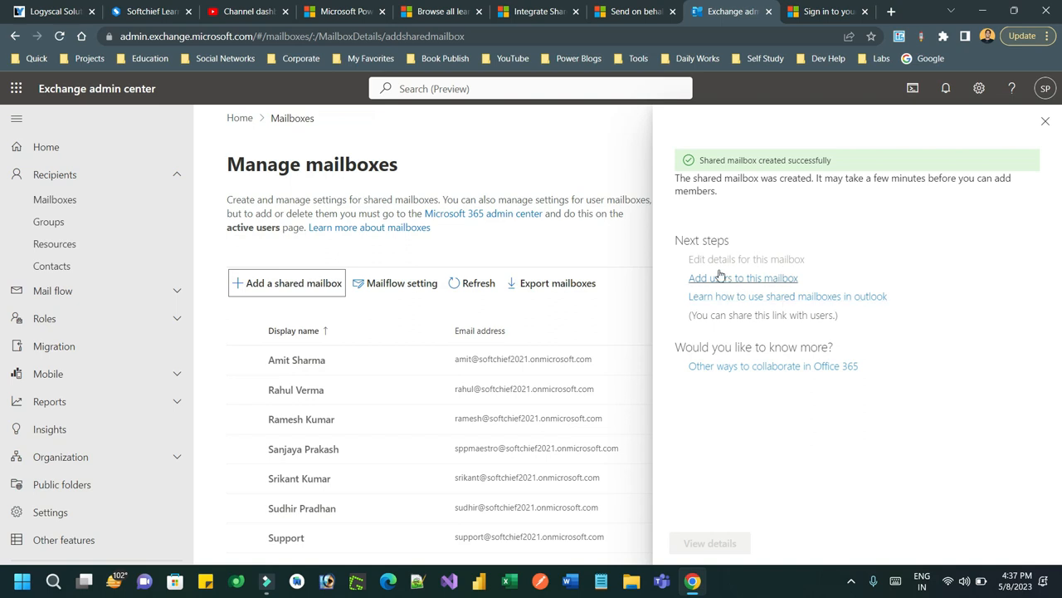
mouse_move(775, 270)
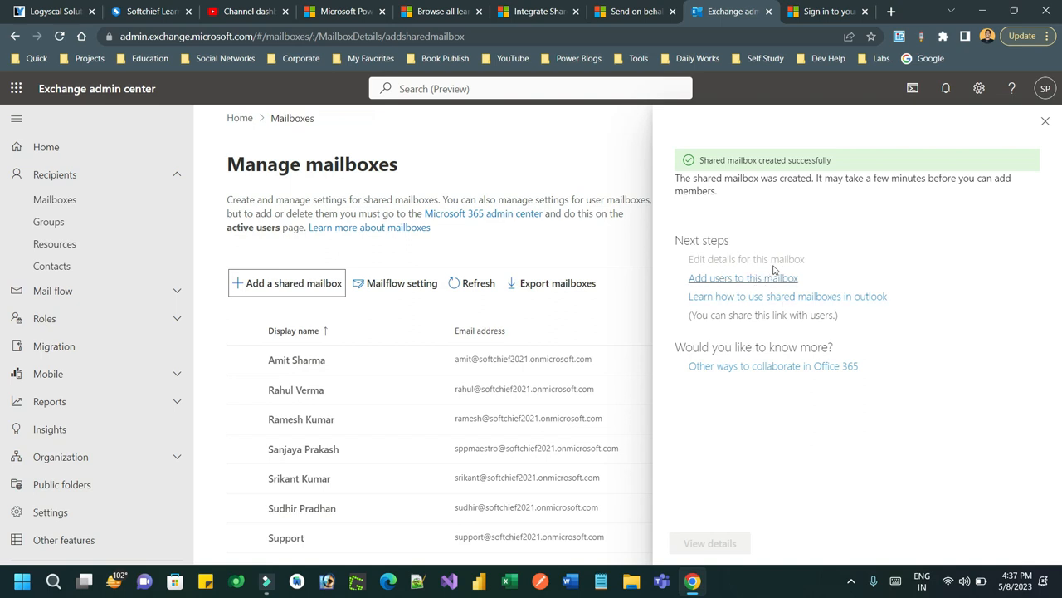
mouse_move(795, 277)
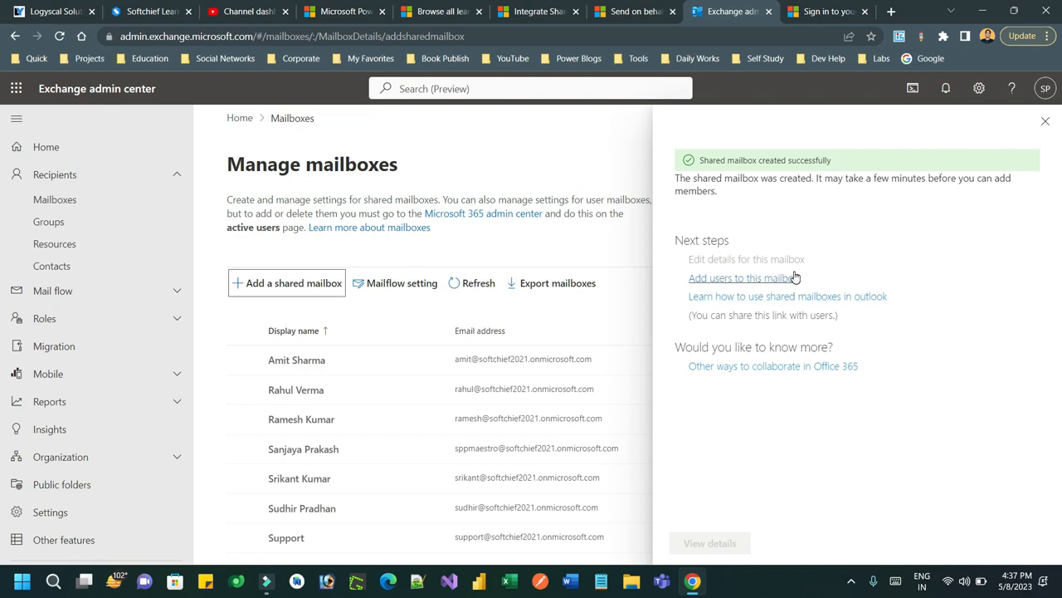
mouse_move(761, 277)
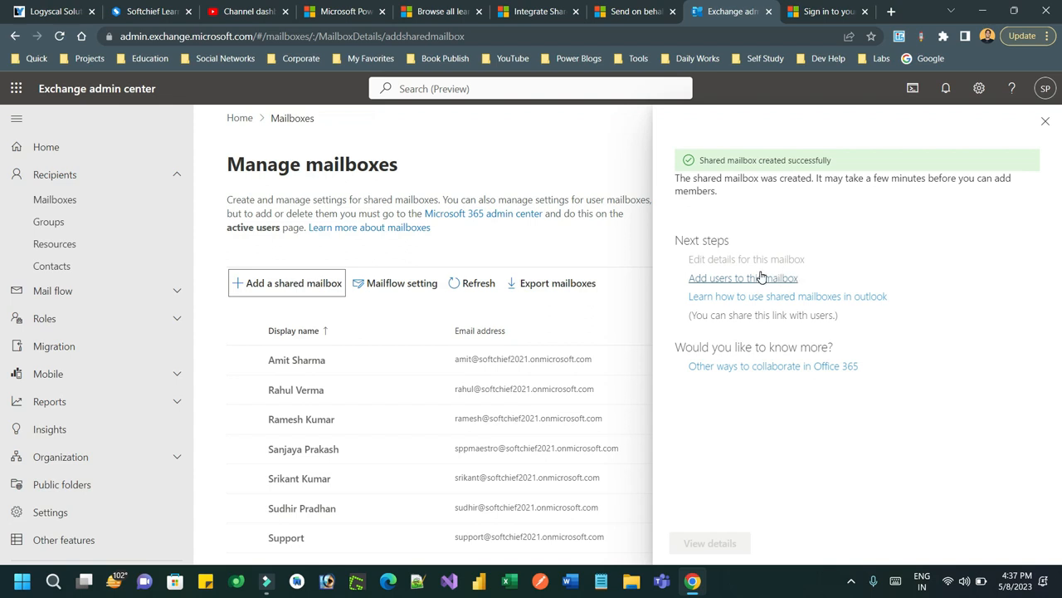
left_click(742, 277)
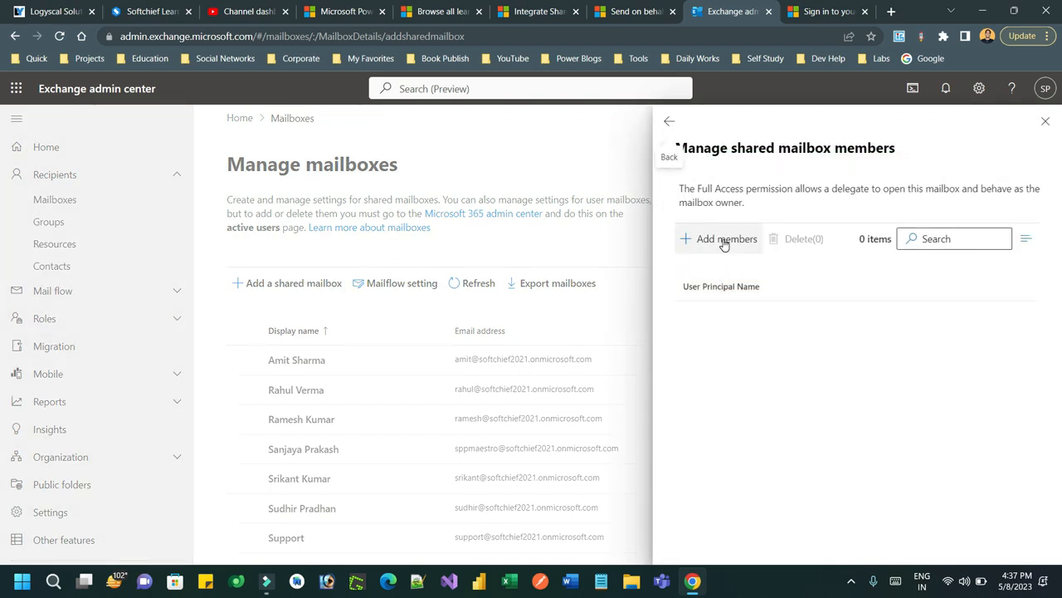
left_click(724, 239)
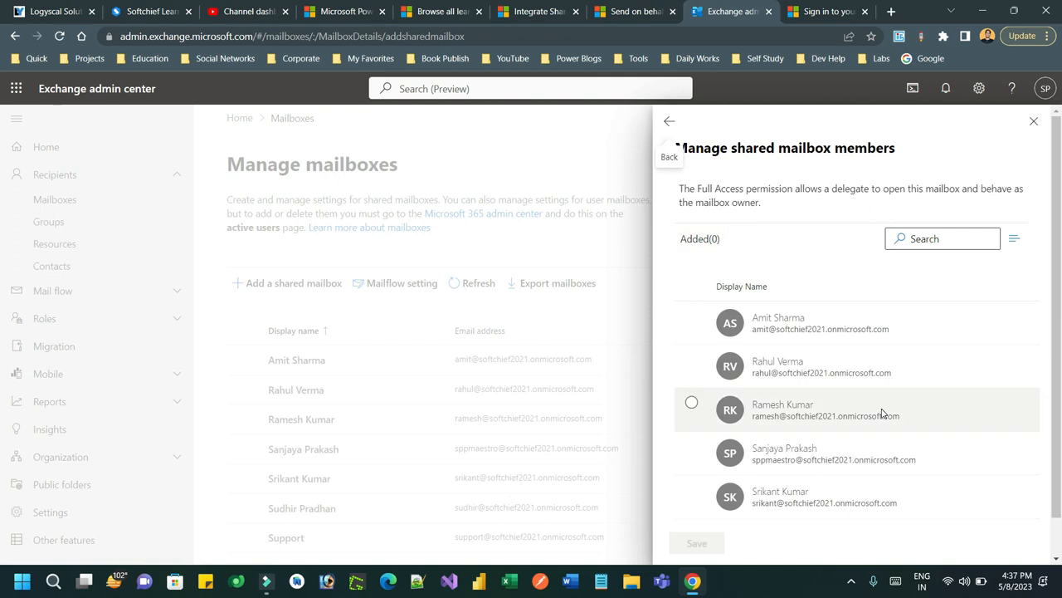
scroll("down", 3)
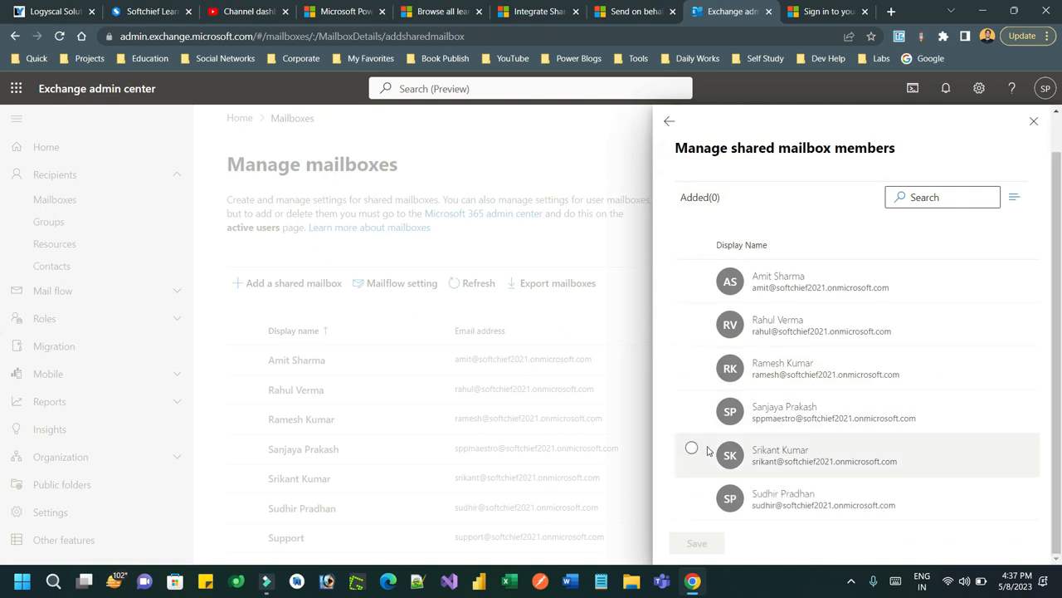
left_click(692, 404)
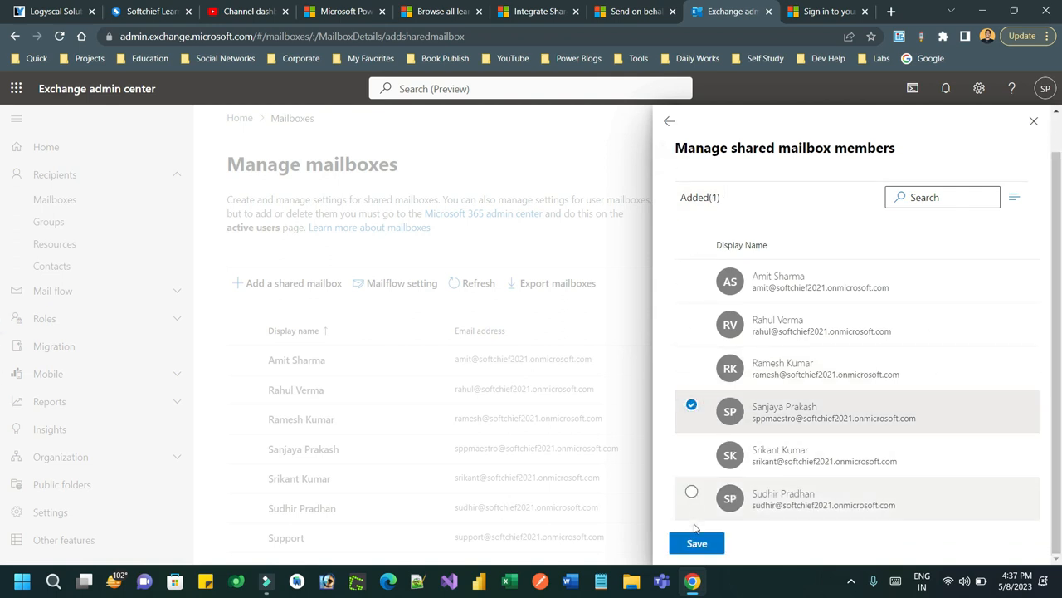
left_click(696, 543)
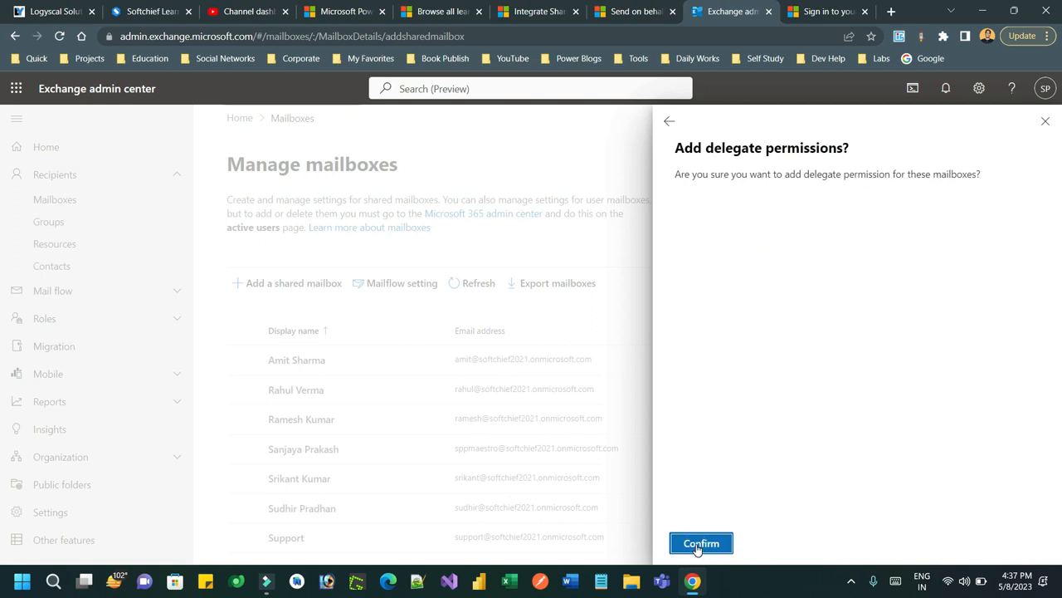
mouse_move(803, 312)
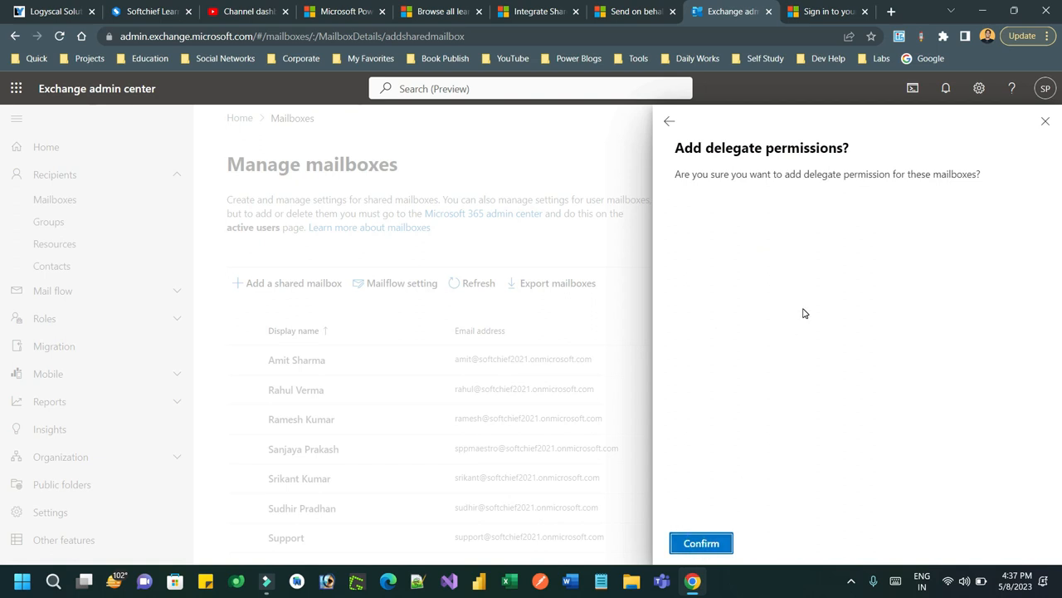
mouse_move(903, 192)
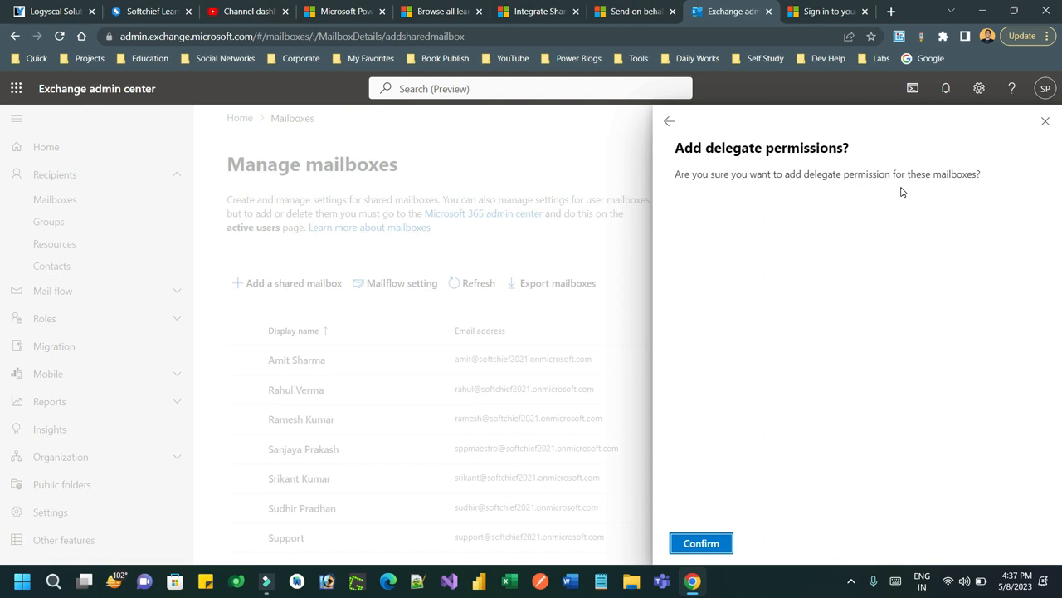
mouse_move(681, 594)
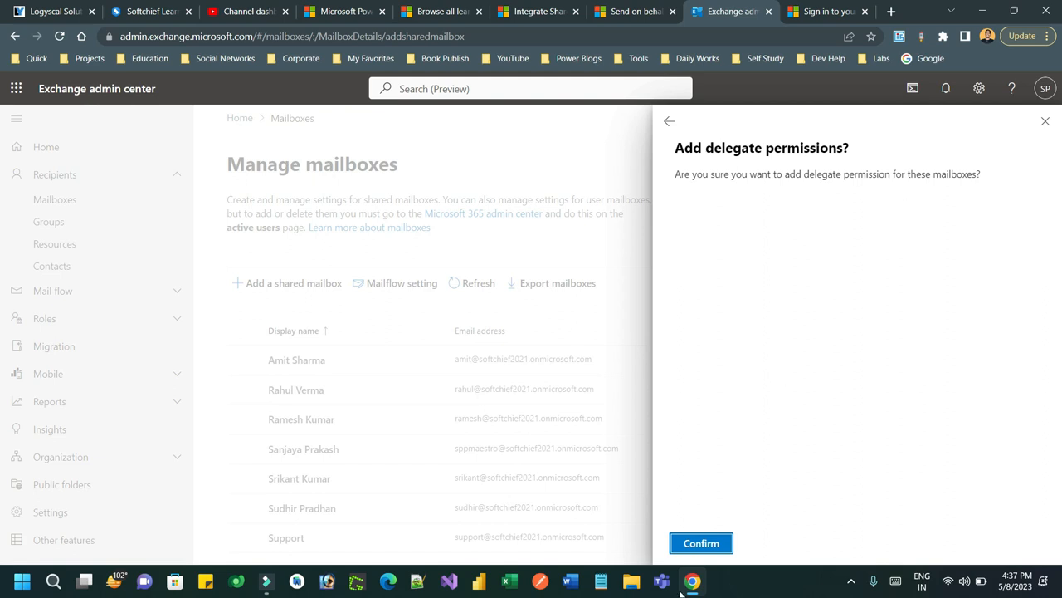
left_click(701, 542)
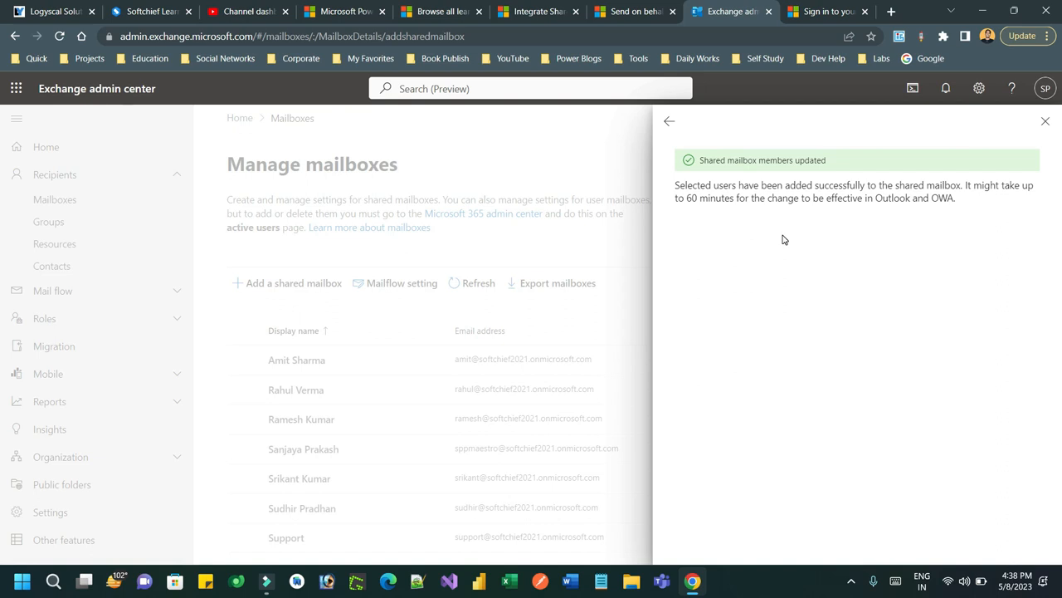
mouse_move(1032, 196)
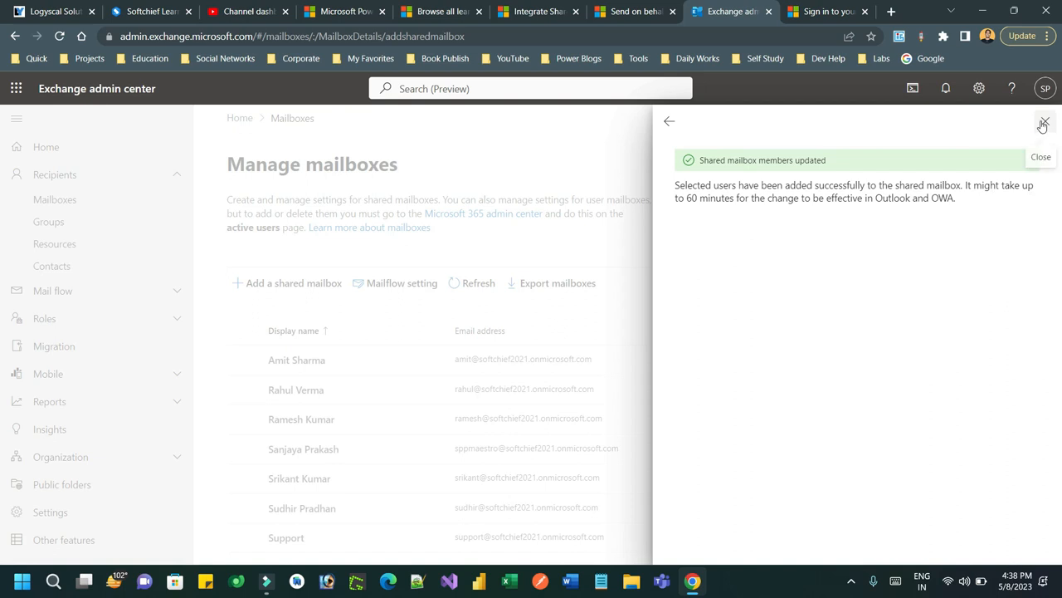
left_click(1044, 122)
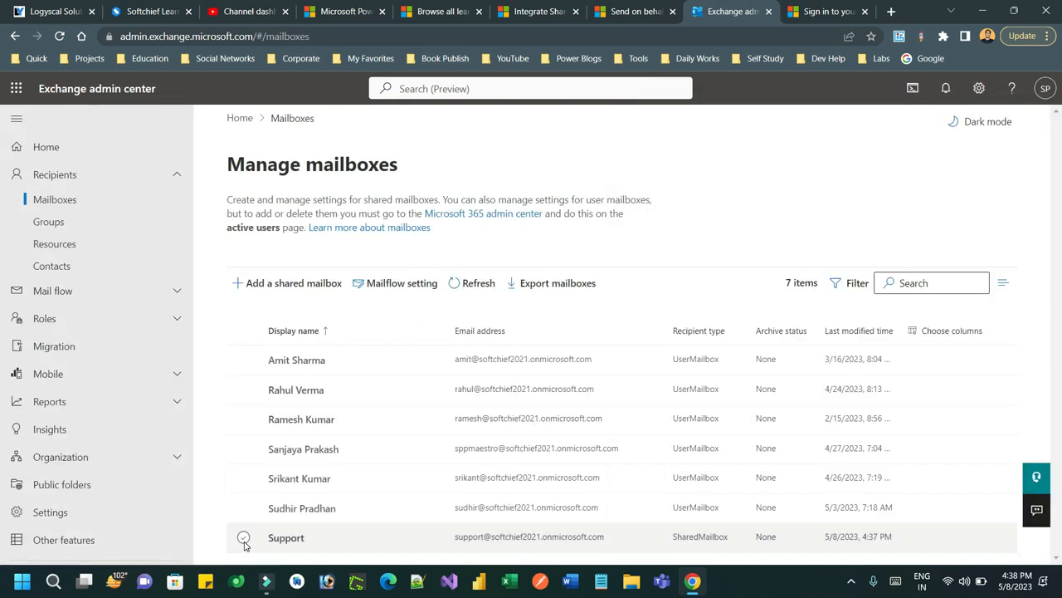
- Leave the Support mailbox list and bring up the Power Automate browser tab
left_click(828, 11)
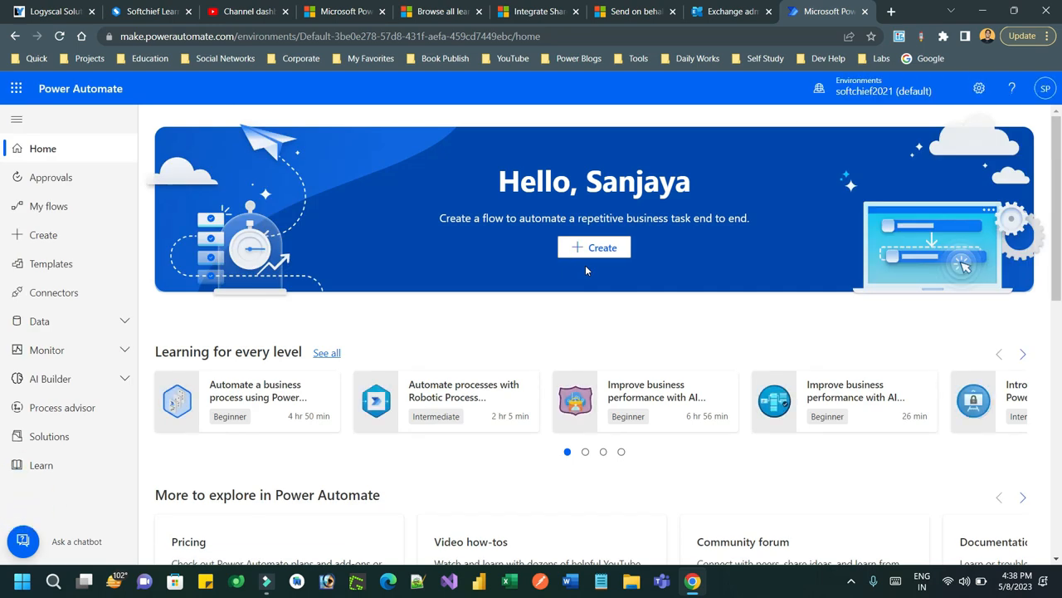
- Switch Power Automate to the devboxsoftchief environment and begin creating a new flow
left_click(880, 89)
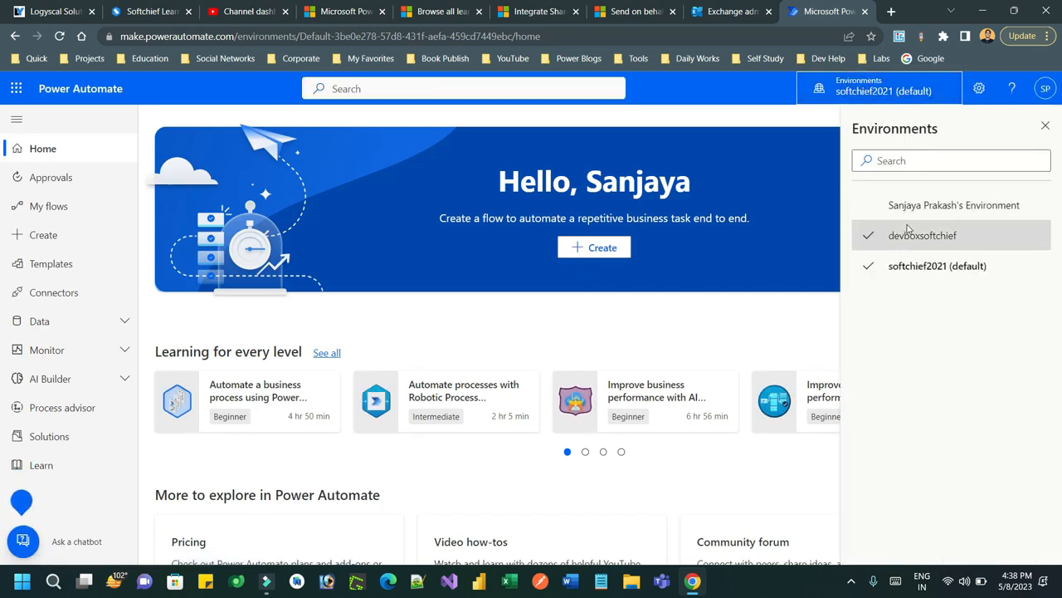
left_click(922, 235)
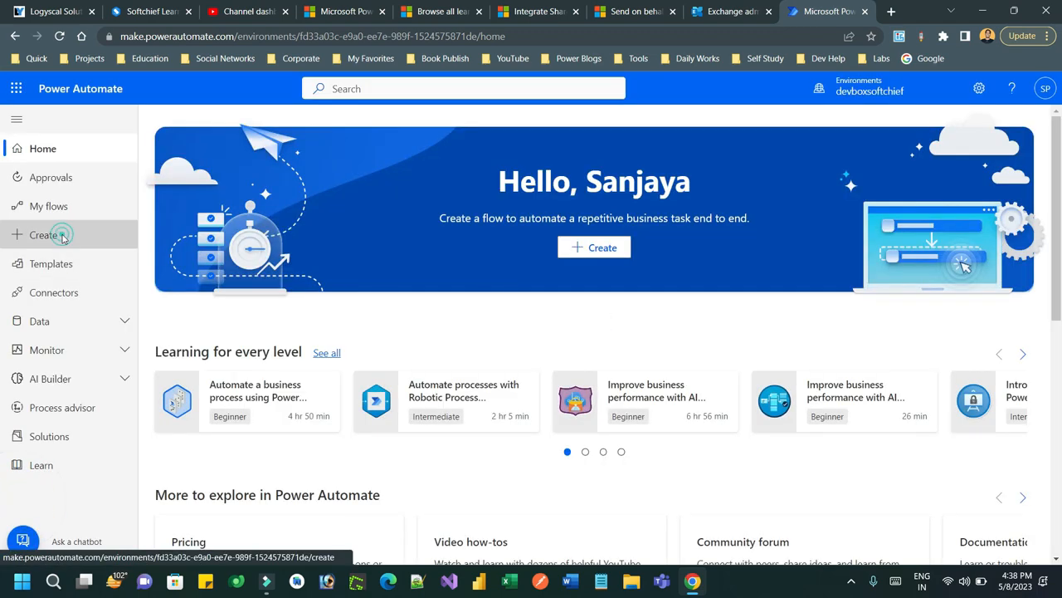
left_click(44, 235)
type("S")
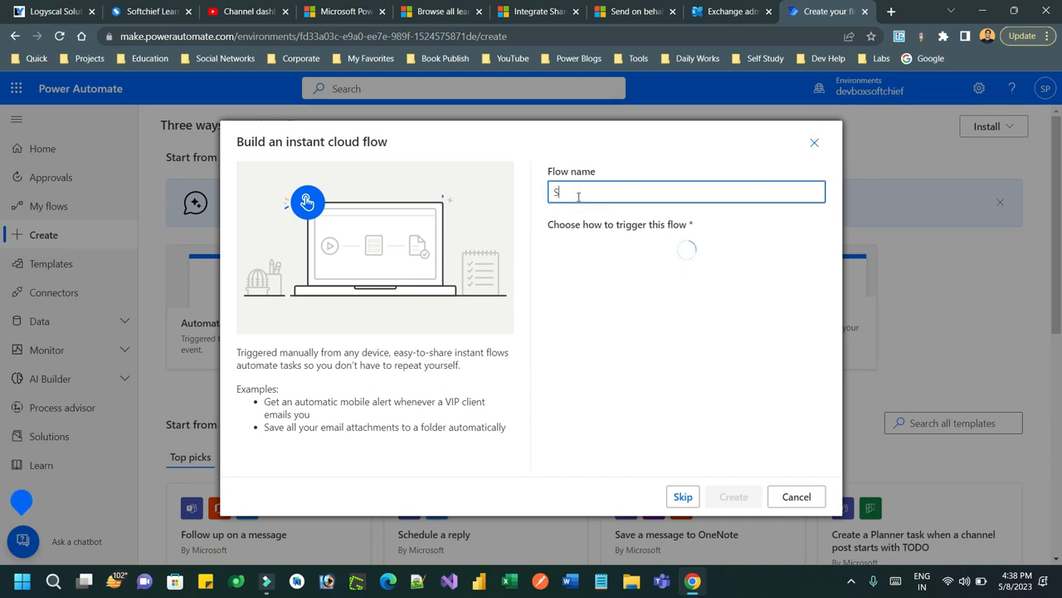
- Create an instant cloud flow named 'Send Email From Shared Mailbox' with the 'Manually trigger a flow' trigger
type("end")
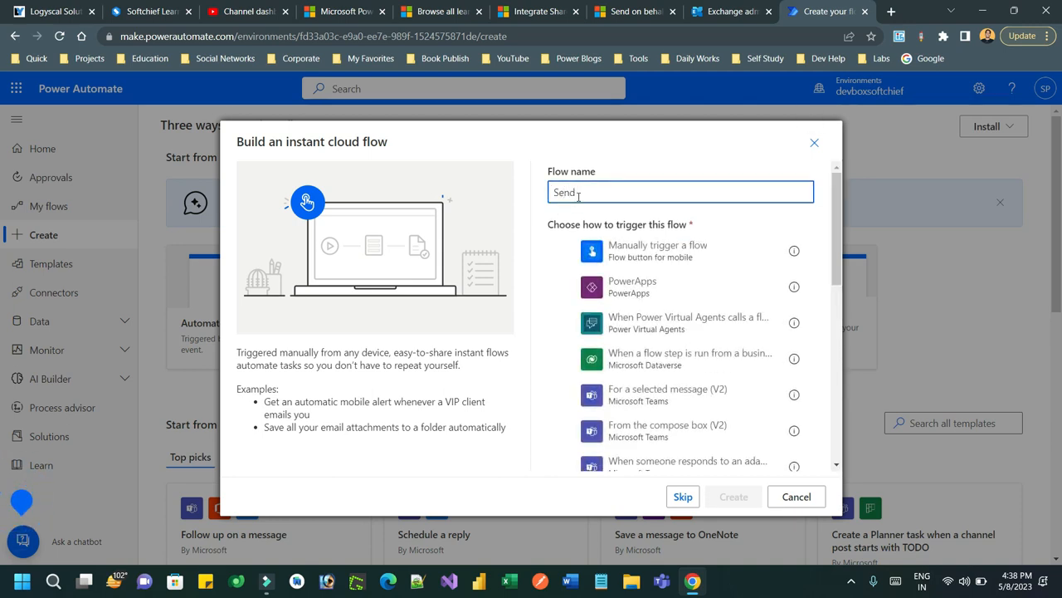
type("Email")
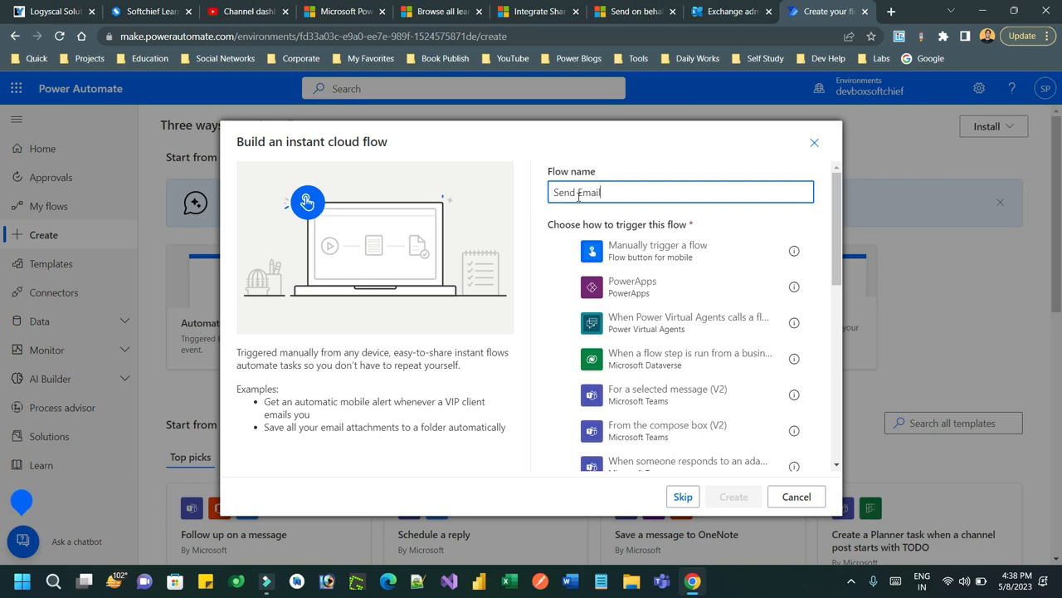
type("From")
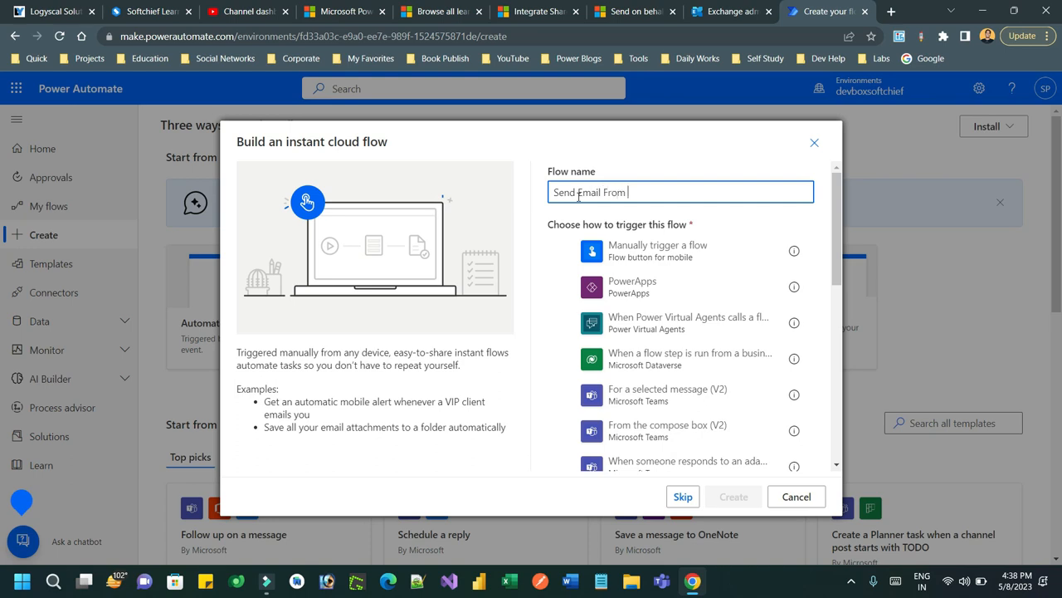
type("Sqared")
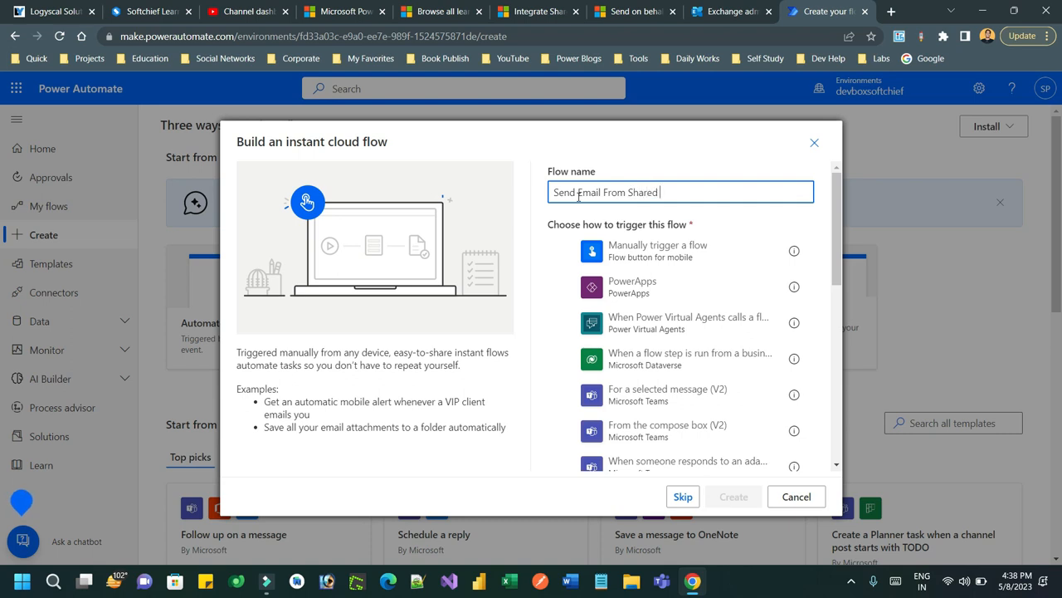
type("m")
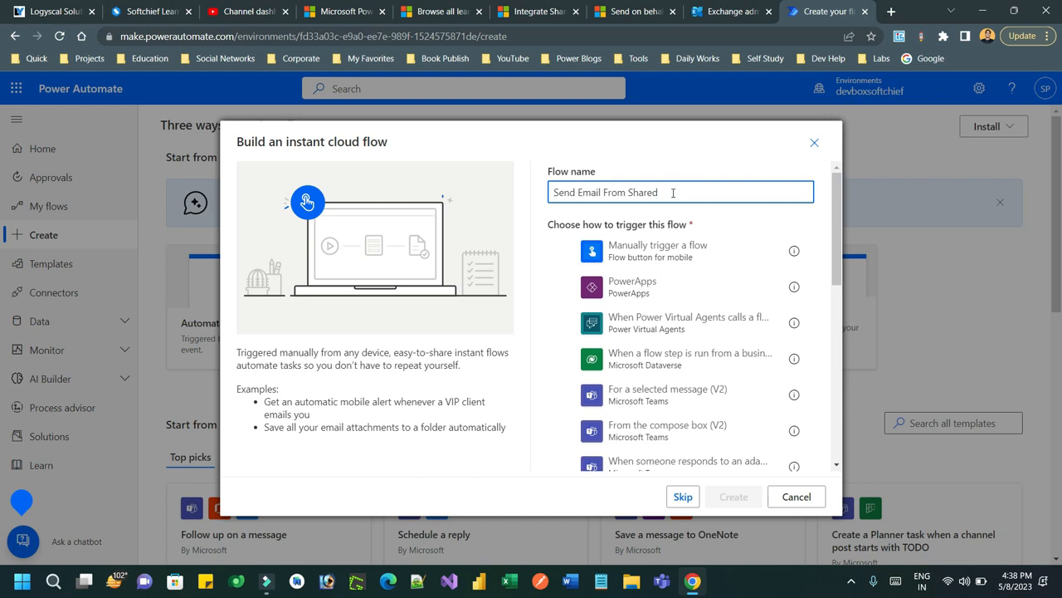
type("M")
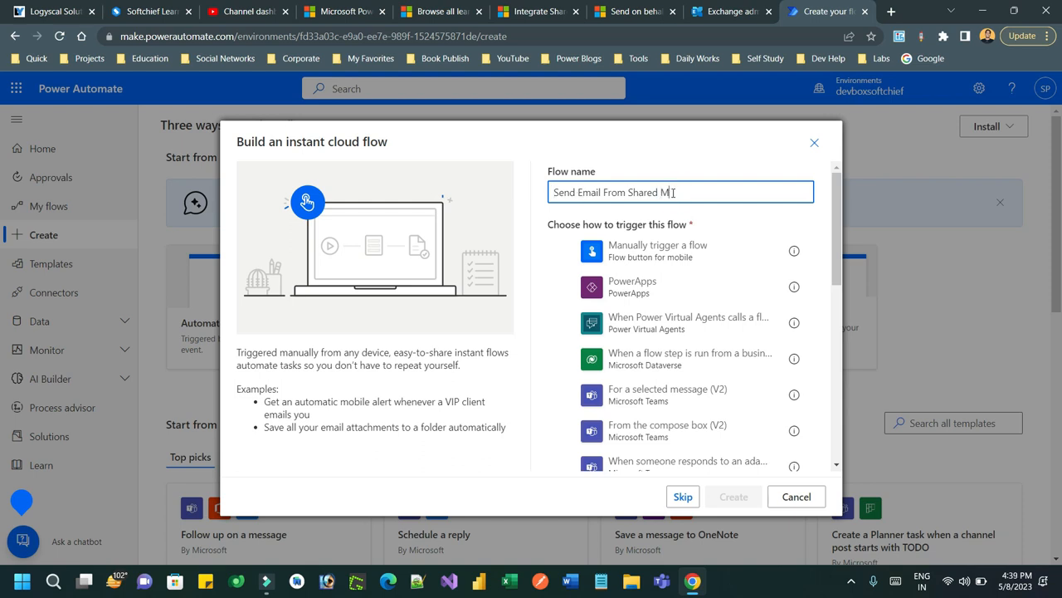
type("ailbox")
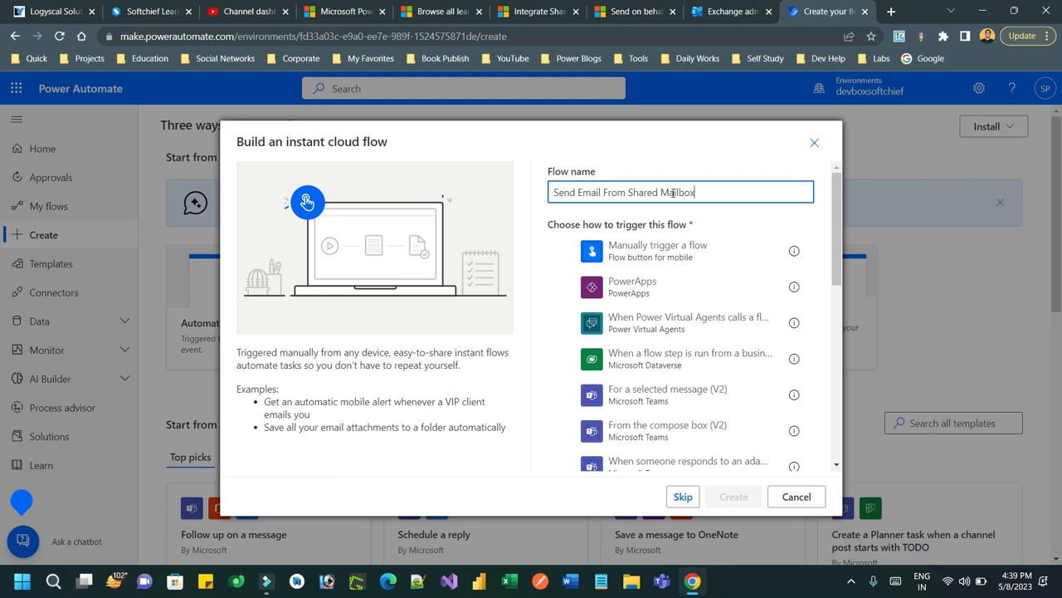
left_click(658, 251)
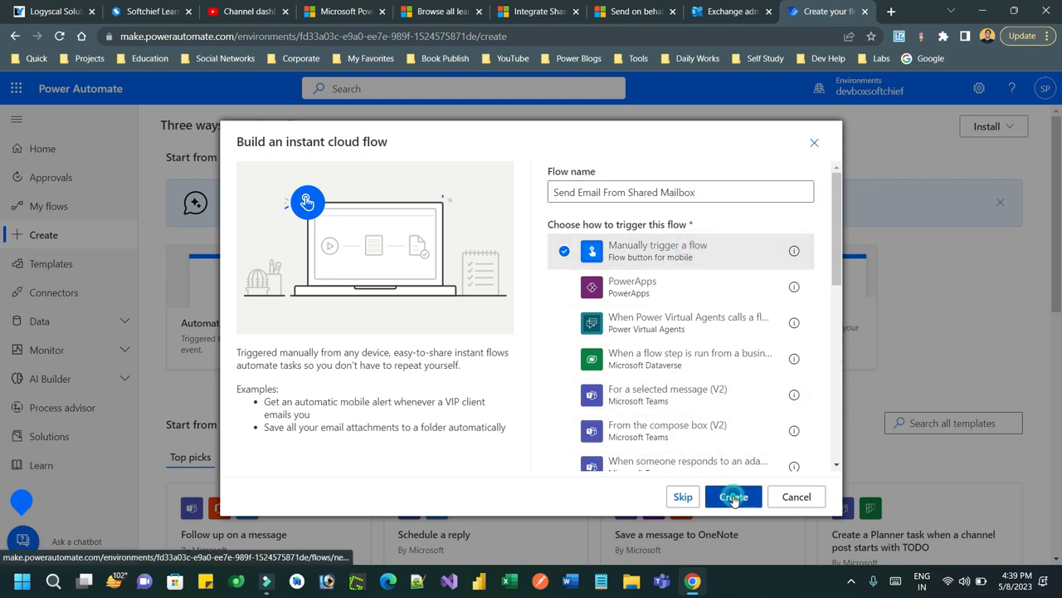
left_click(733, 497)
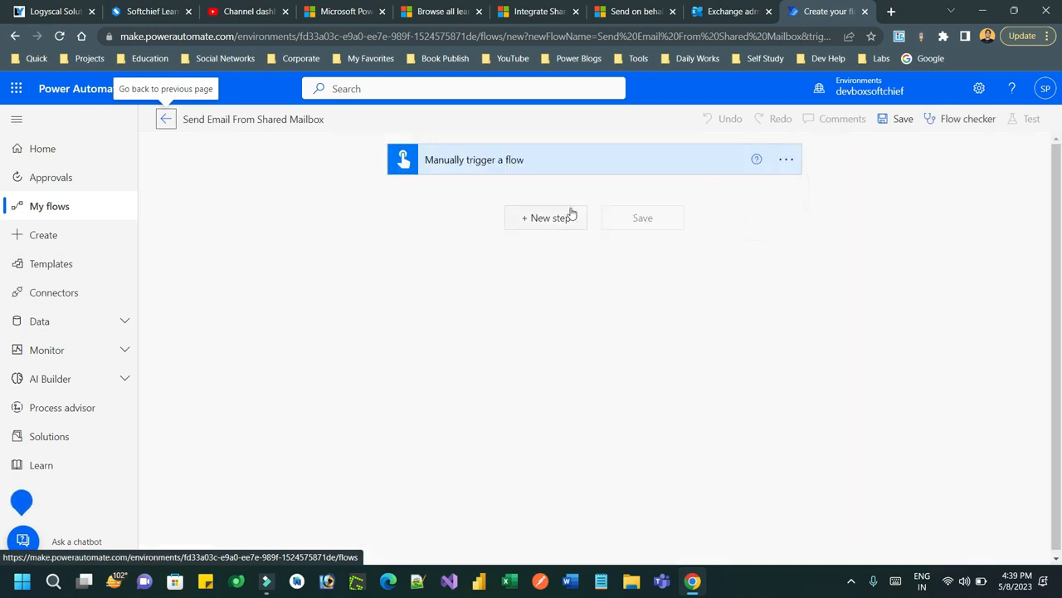
- Add a new step, search 'outlook' and browse the Office 365 Outlook connector's actions
left_click(545, 217)
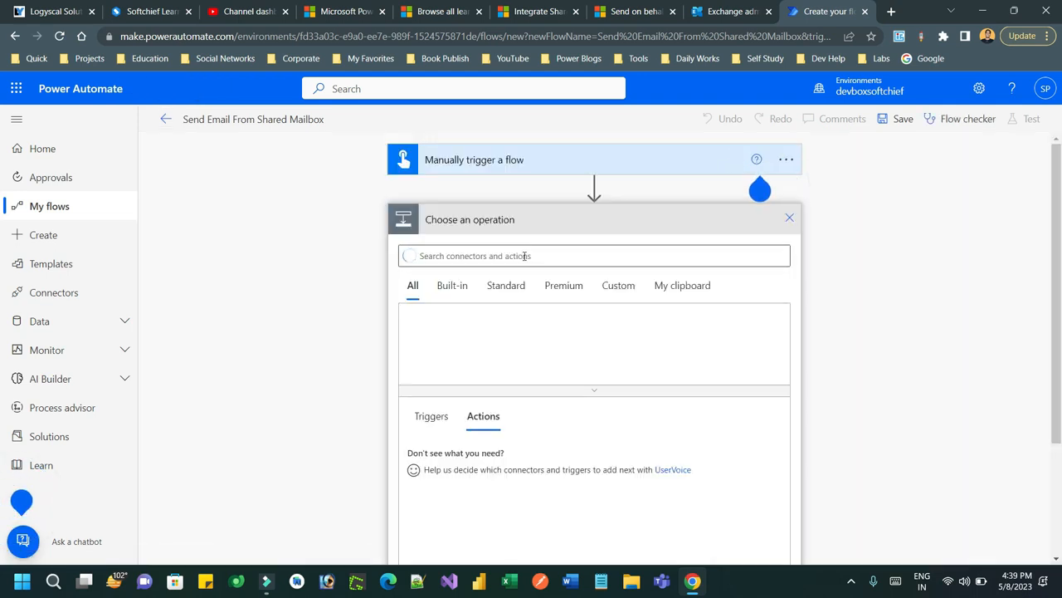
type("outlook")
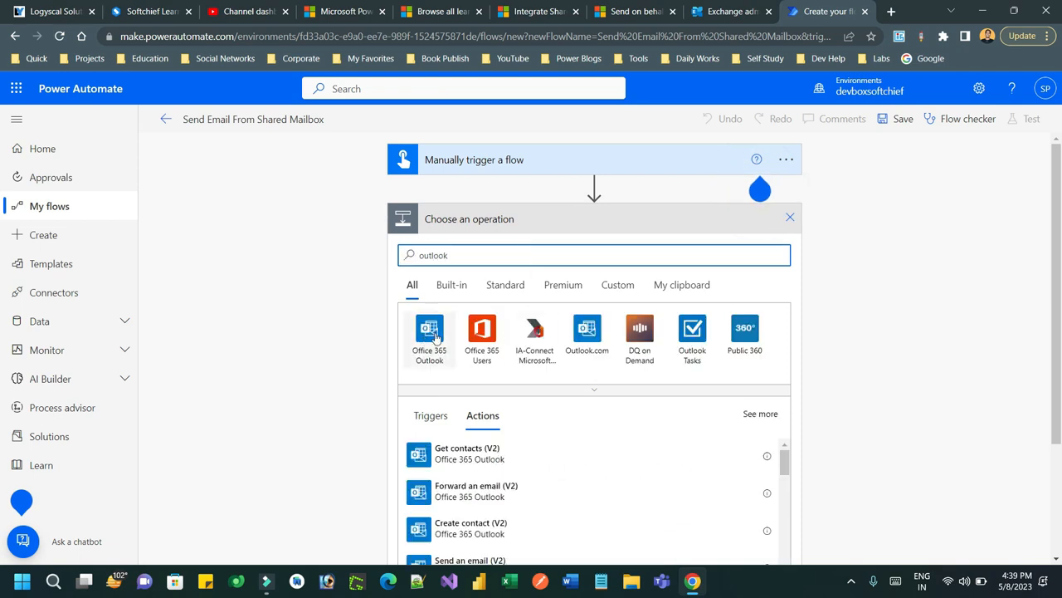
left_click(429, 332)
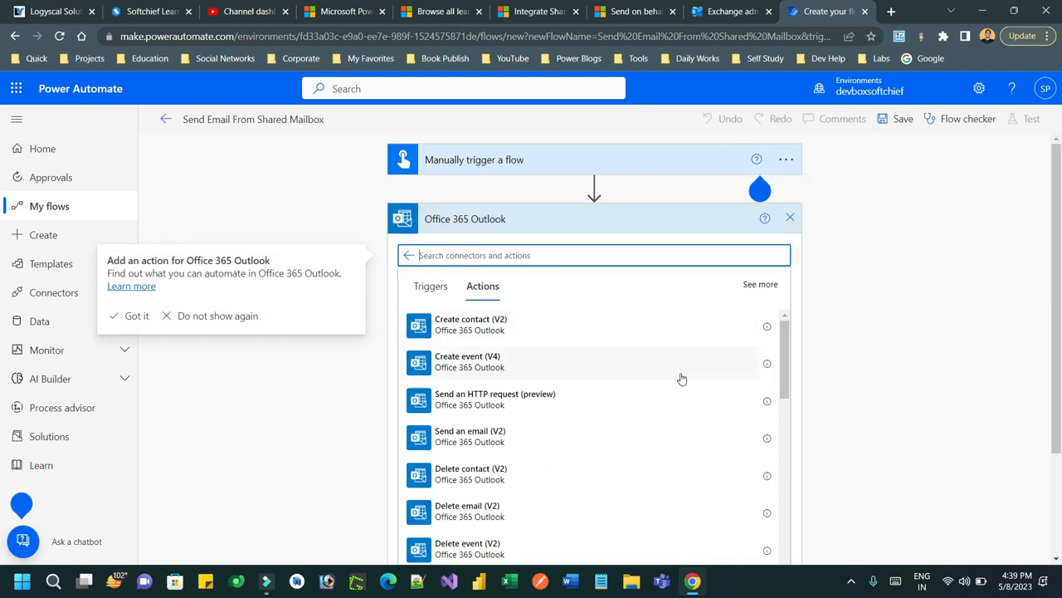
scroll("down", 3)
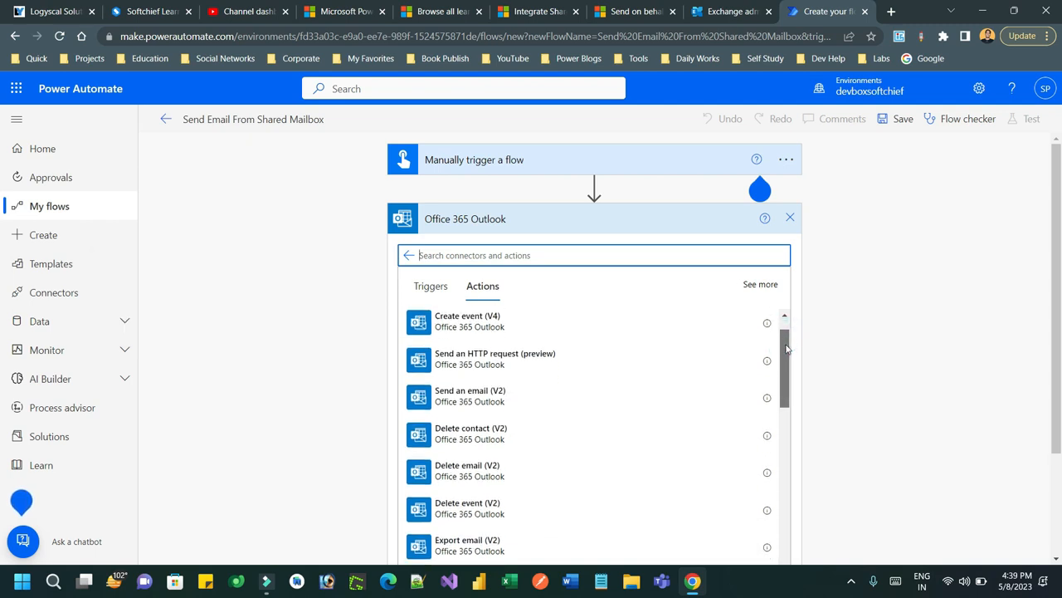
scroll("down", 3)
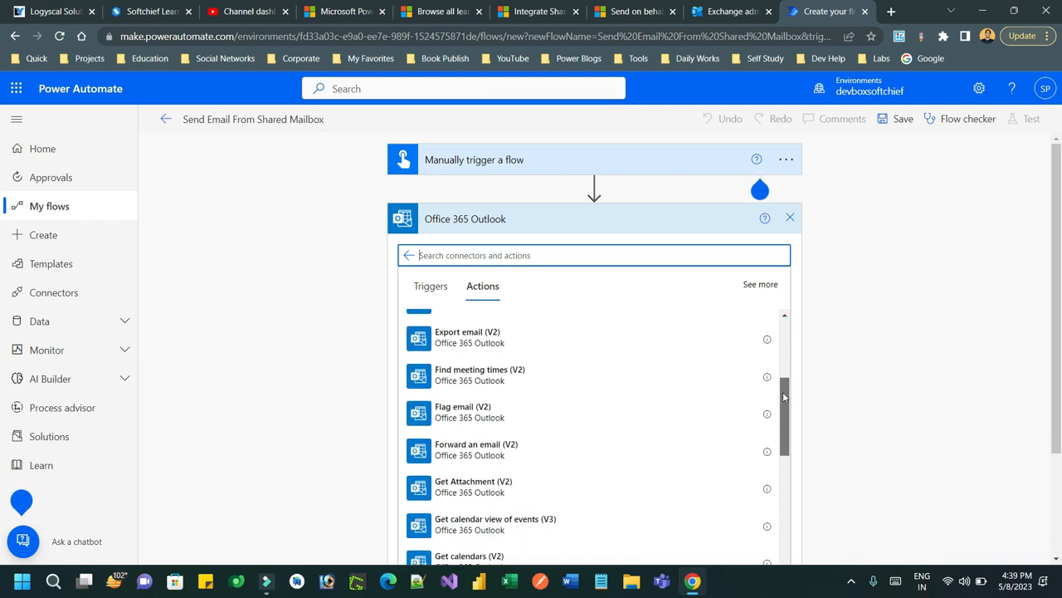
scroll("down", 3)
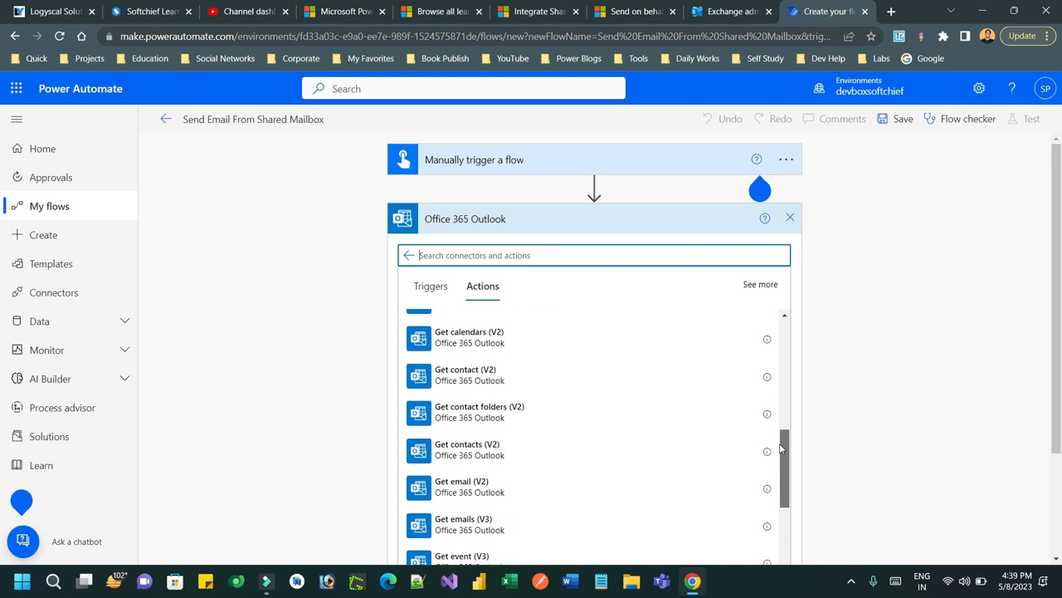
scroll("down", 3)
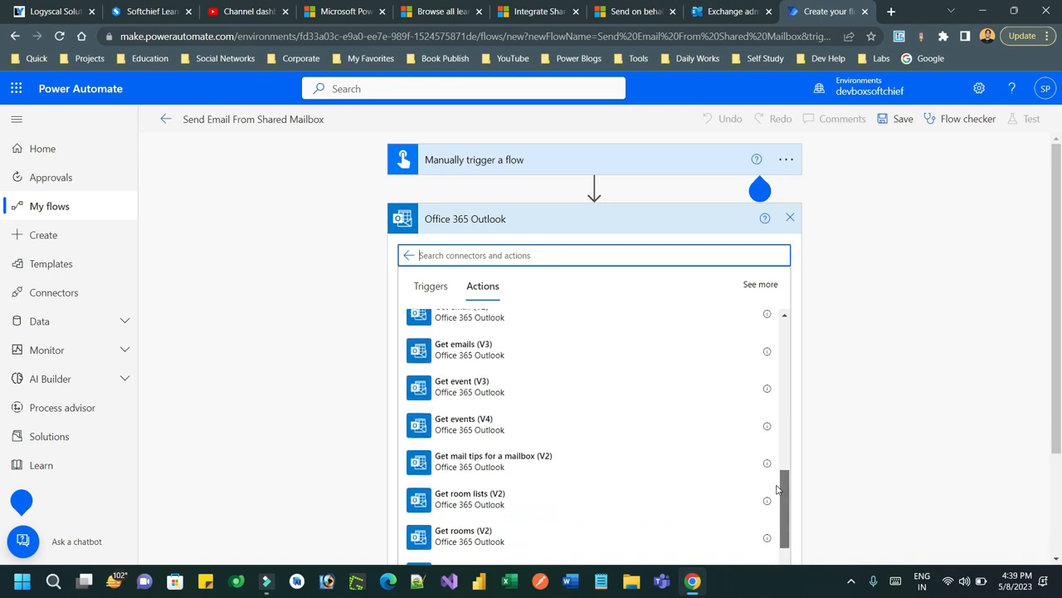
scroll("down", 3)
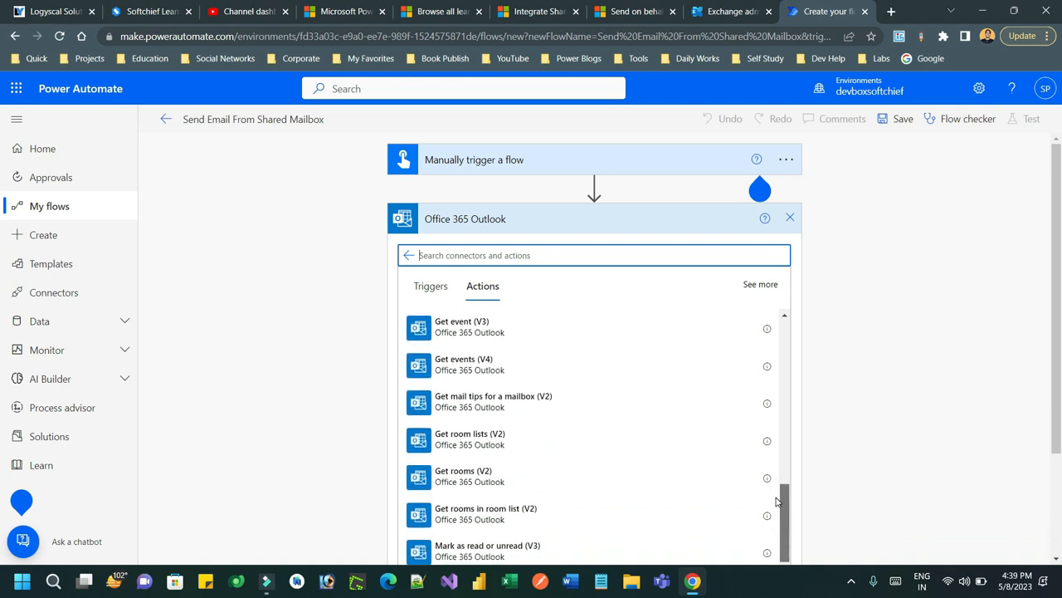
scroll("down", 3)
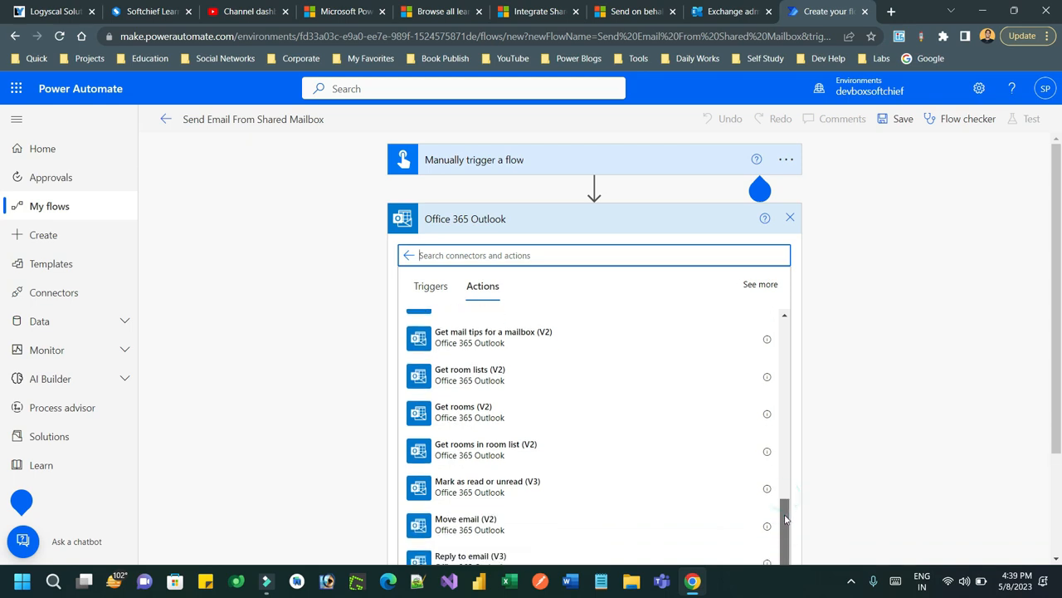
scroll("down", 3)
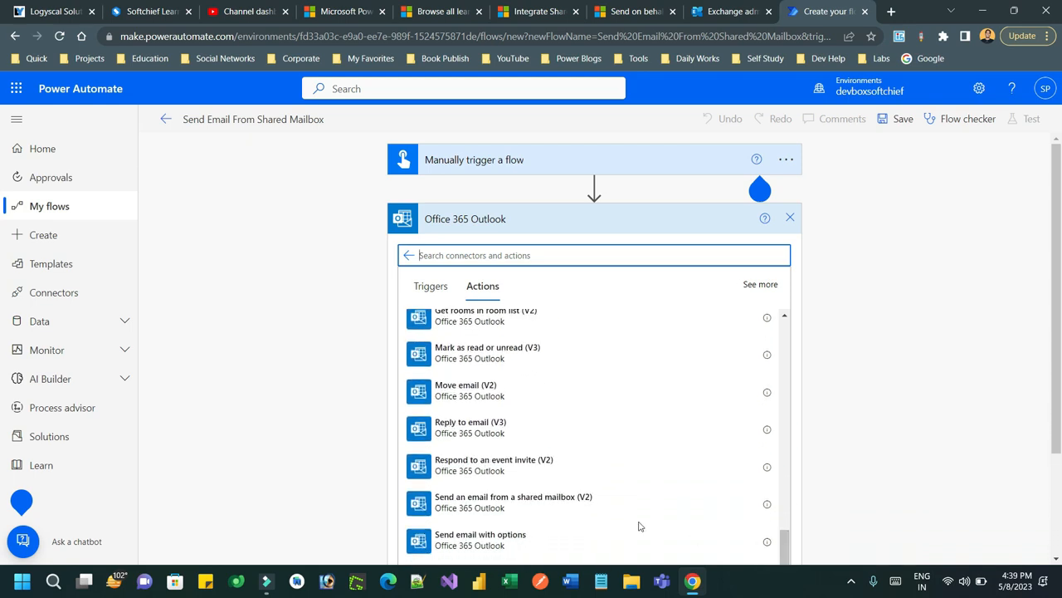
mouse_move(504, 504)
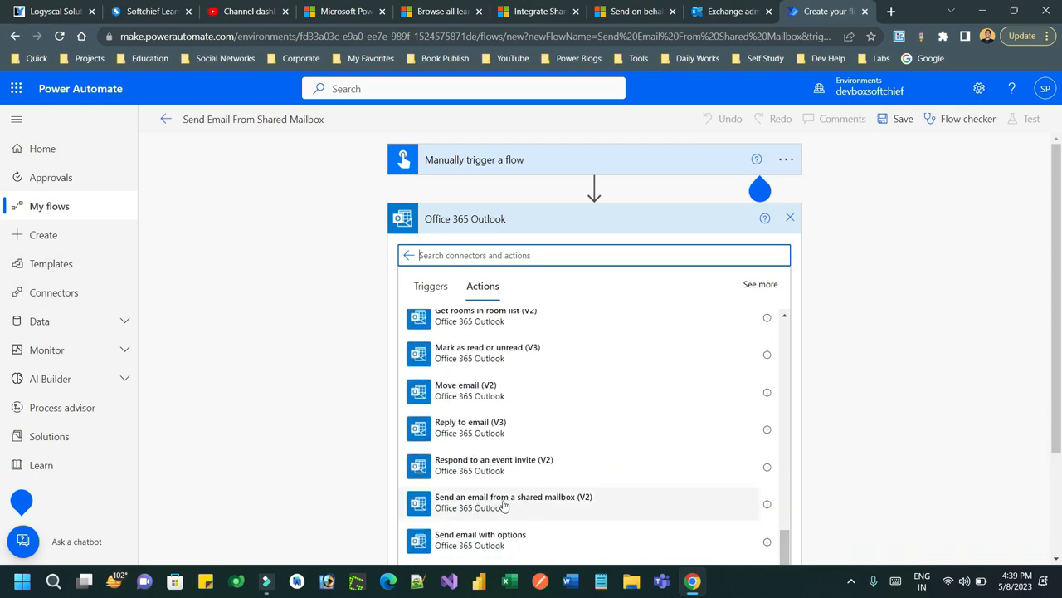
- Add the send-from-shared-mailbox action with the Support mailbox as the sender
left_click(513, 502)
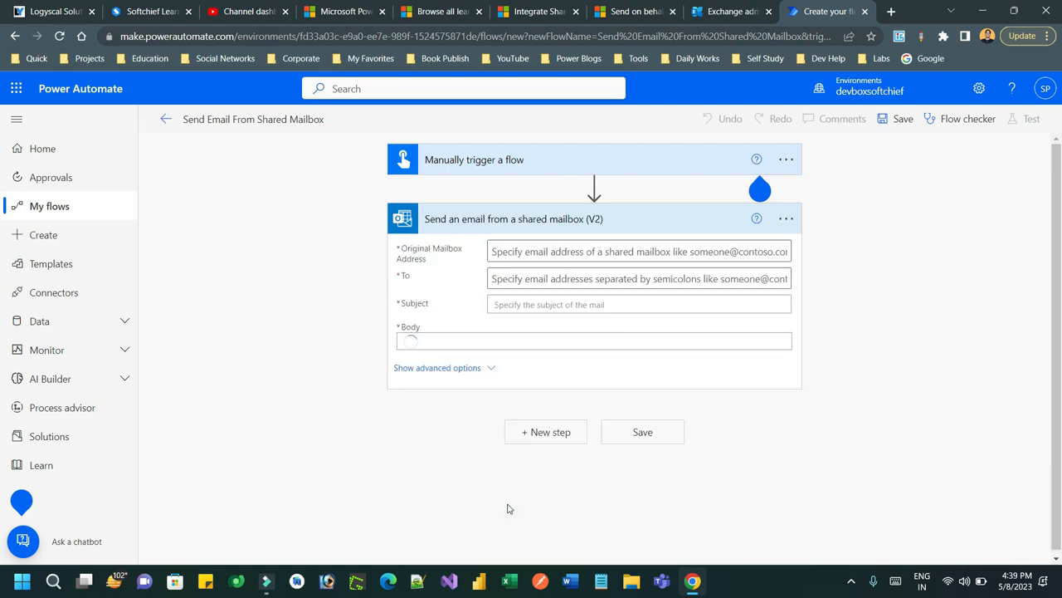
left_click(639, 251)
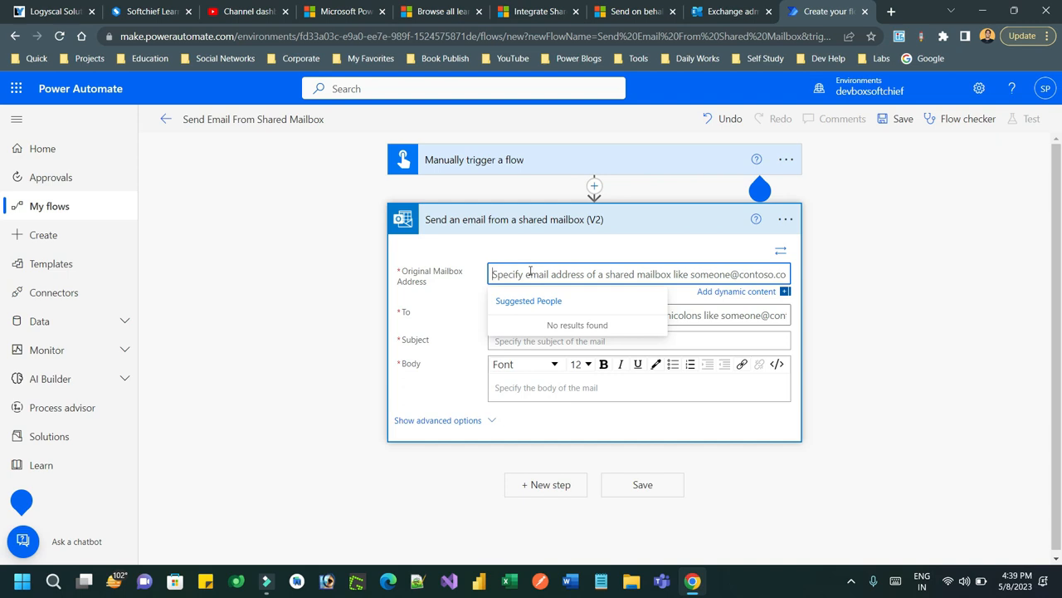
type("supi")
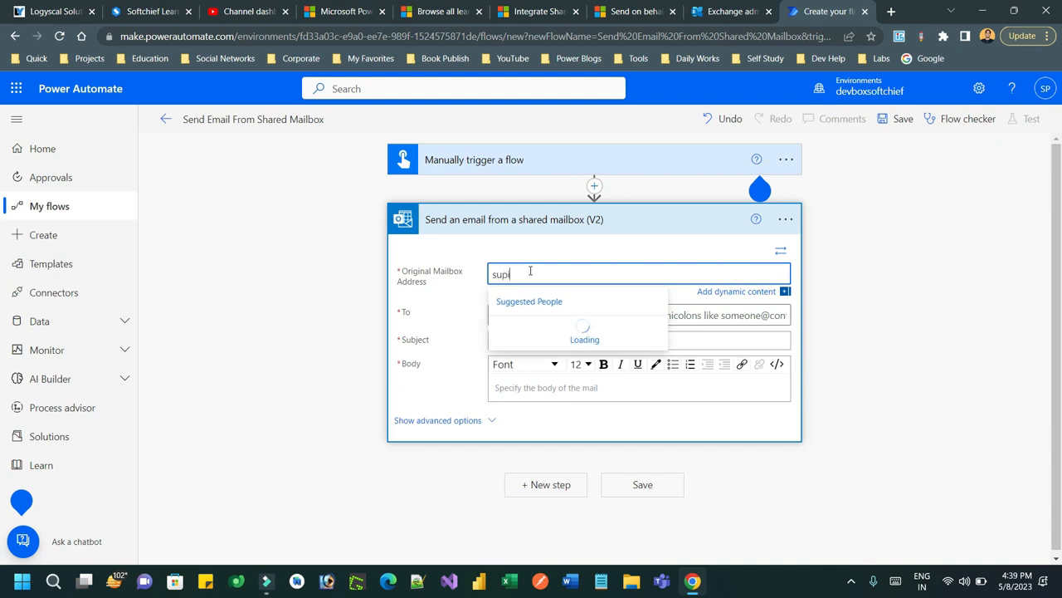
left_click(529, 302)
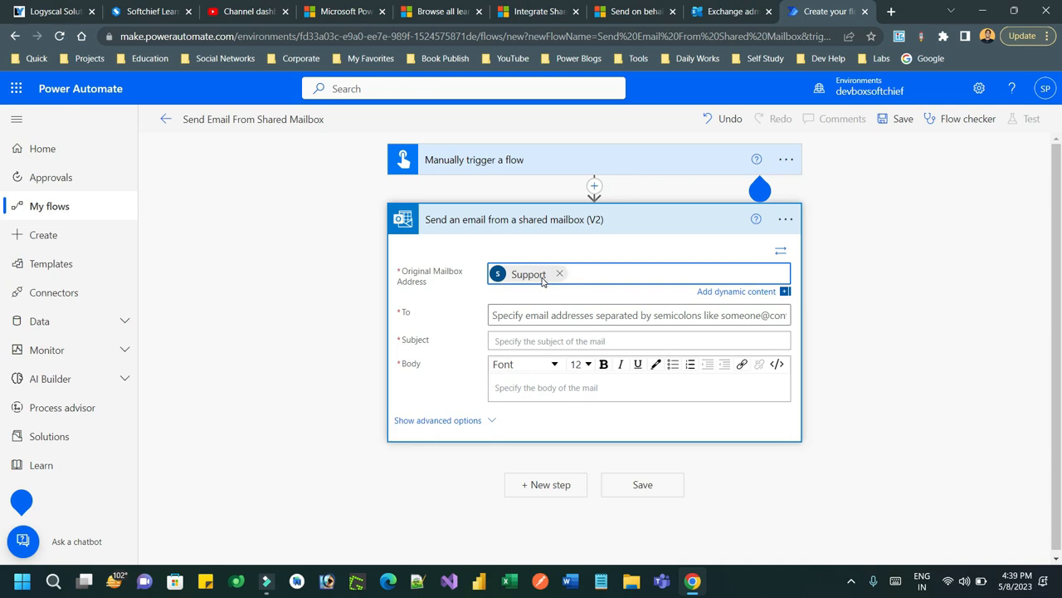
mouse_move(538, 275)
type("s")
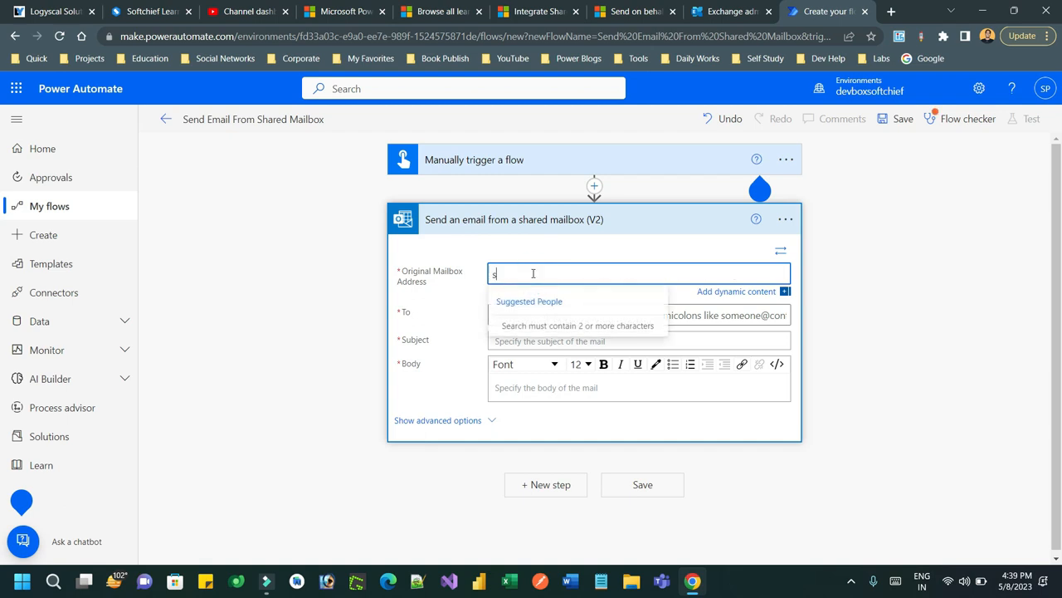
left_click(529, 301)
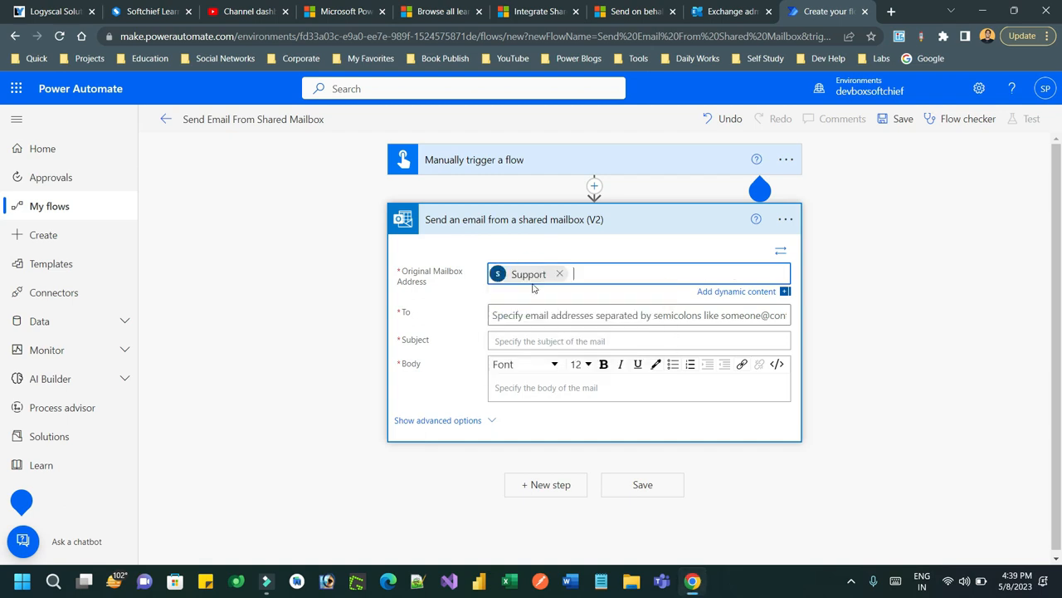
- Address it to the suggested Gmail contact with subject and body 'test message'
left_click(639, 300)
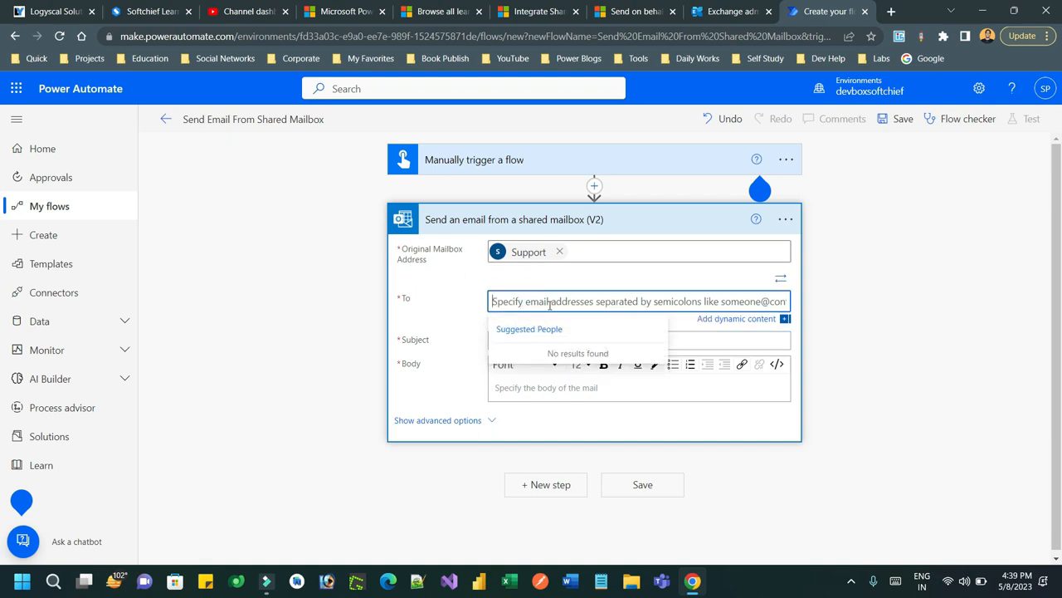
left_click(544, 301)
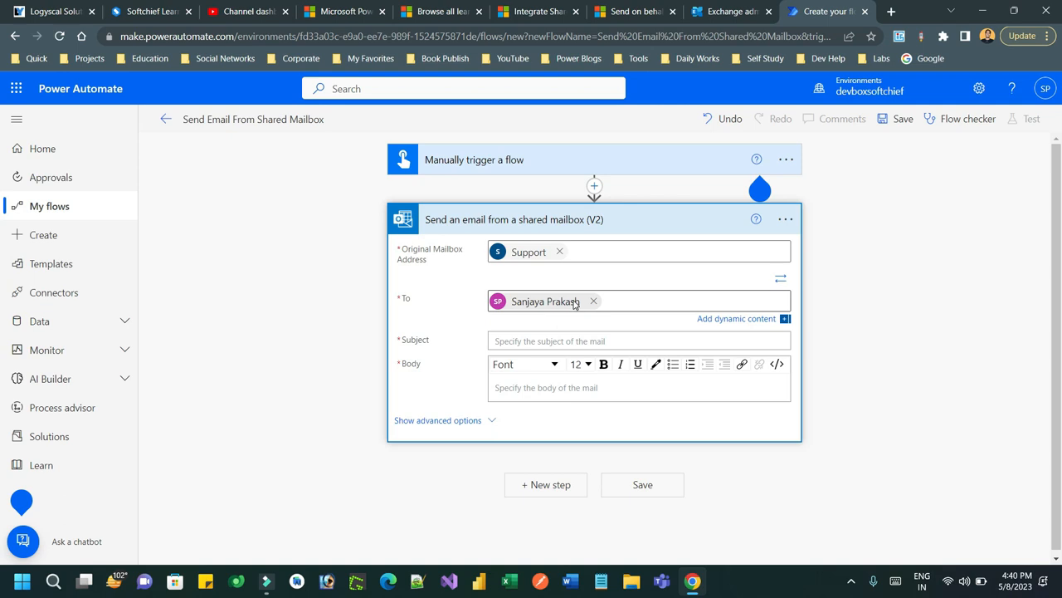
left_click(593, 301)
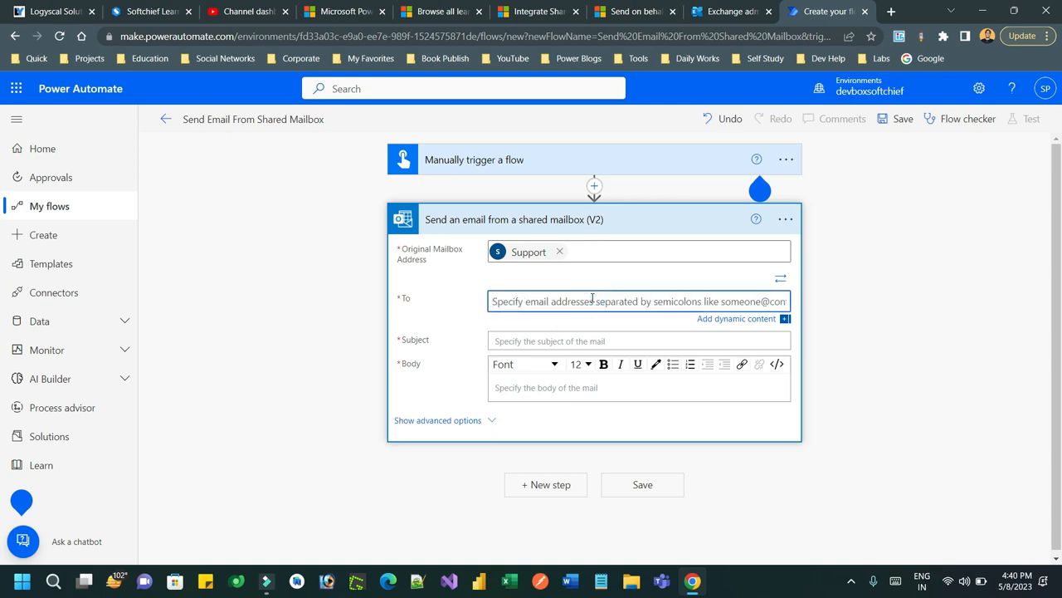
type("sp")
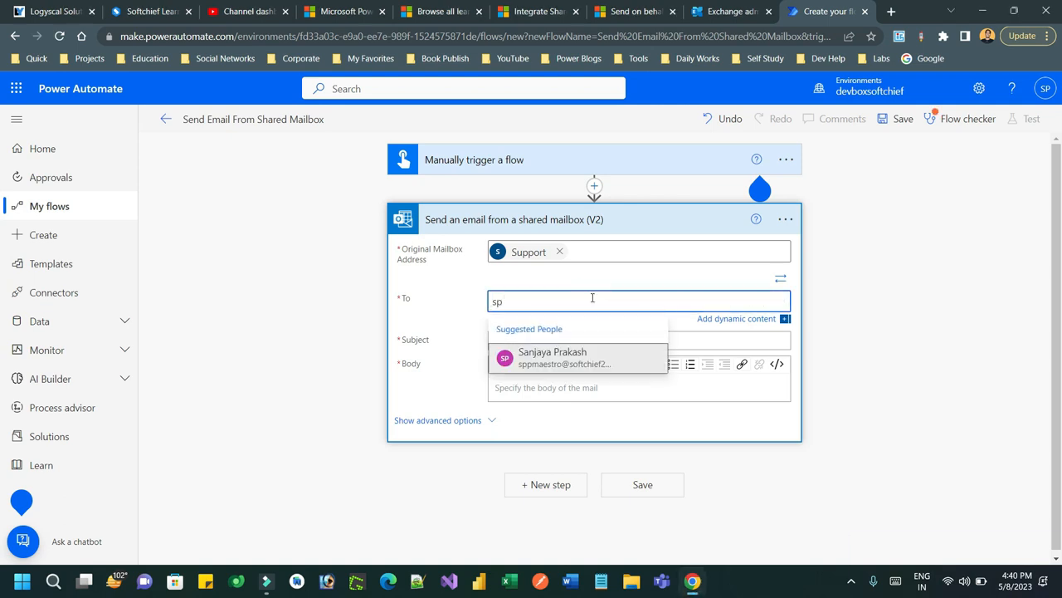
left_click(552, 357)
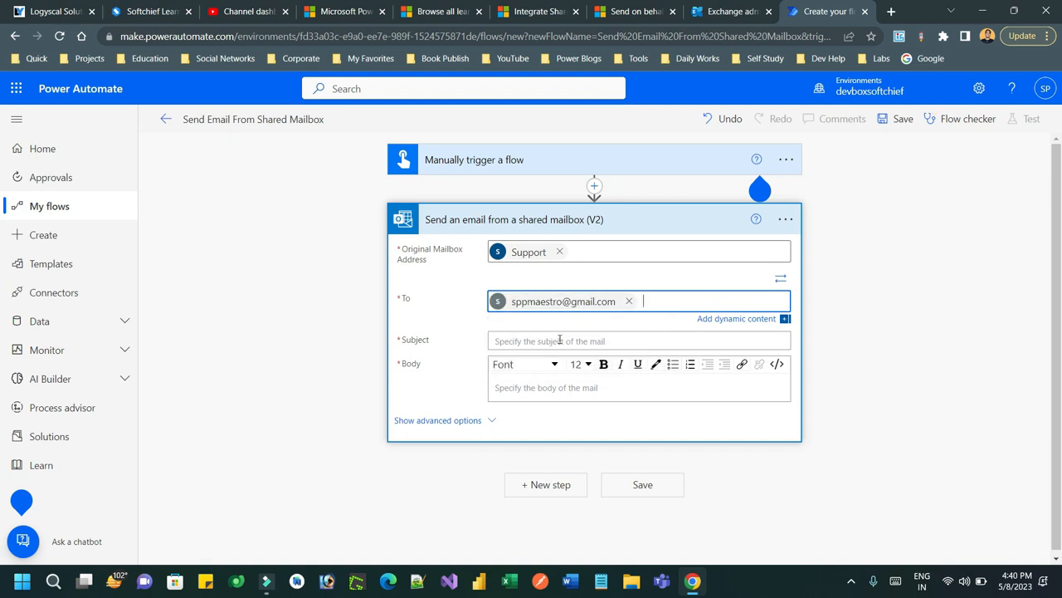
type("test m")
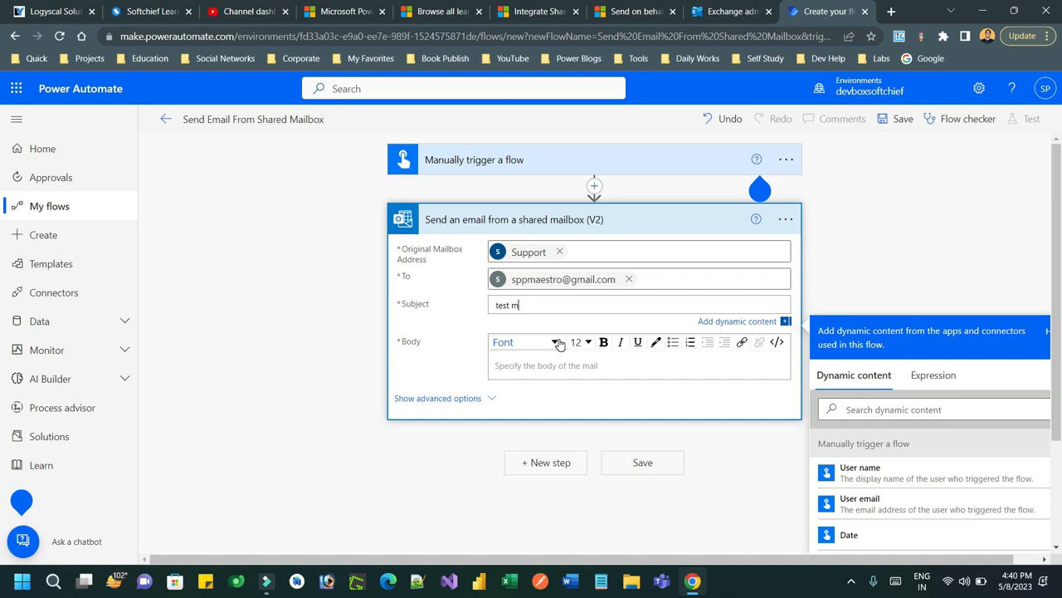
type("essaa")
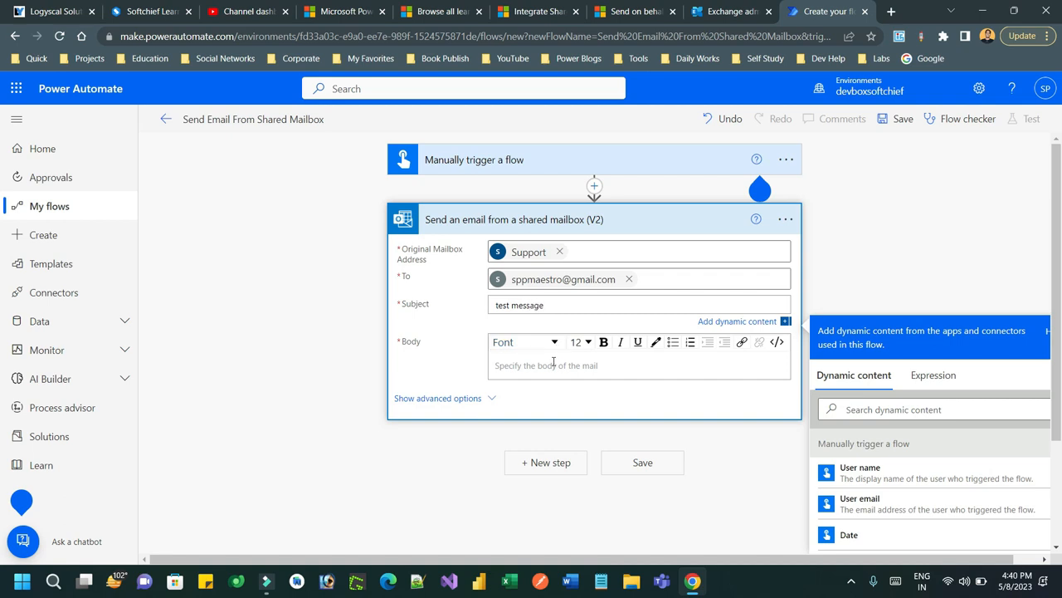
type("test message")
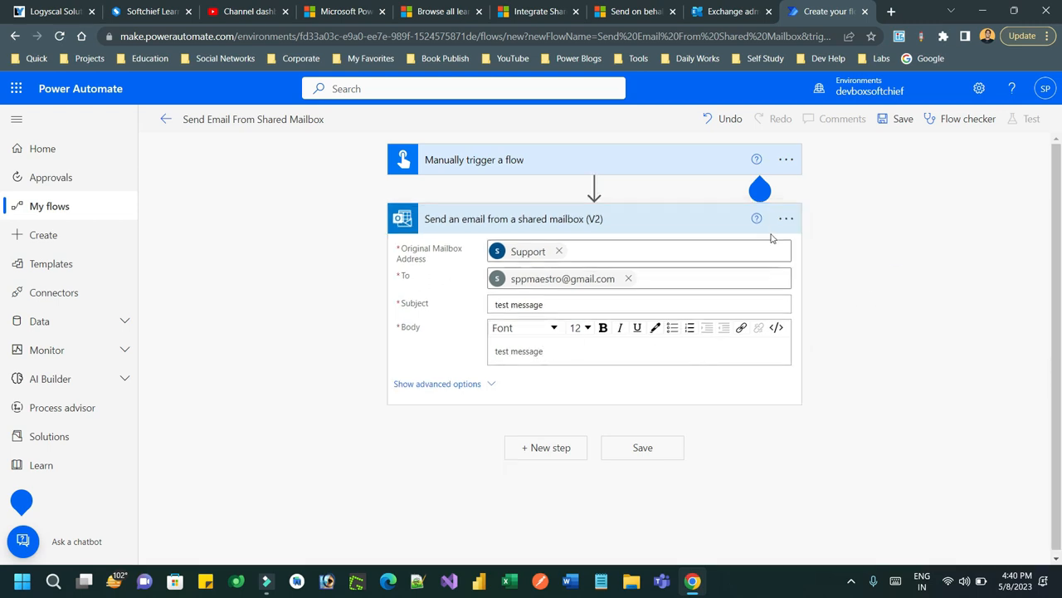
- Check the email step's connection and save the flow so it is marked ready to go
left_click(785, 218)
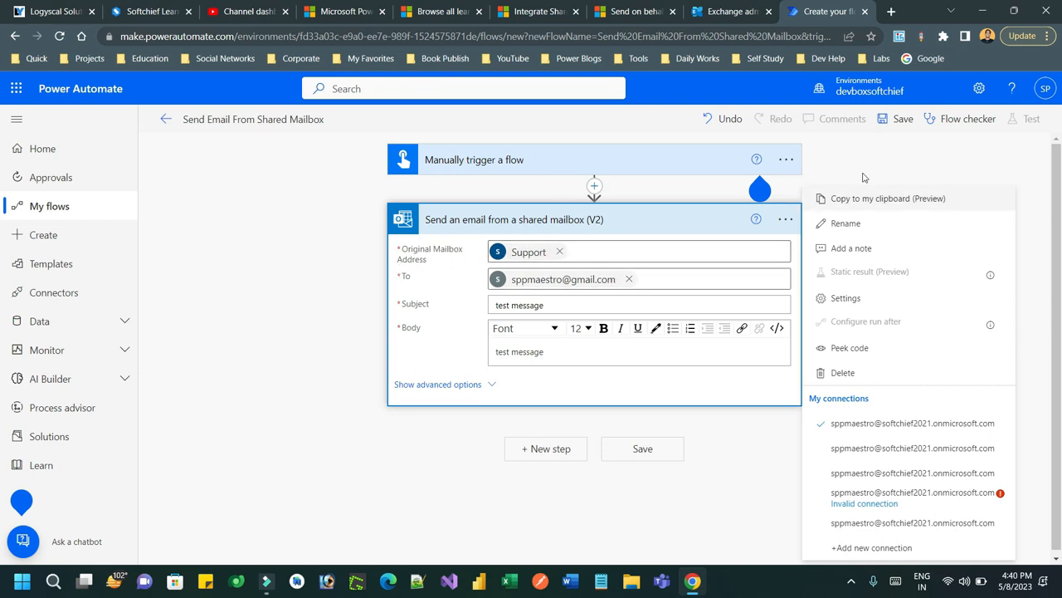
left_click(902, 118)
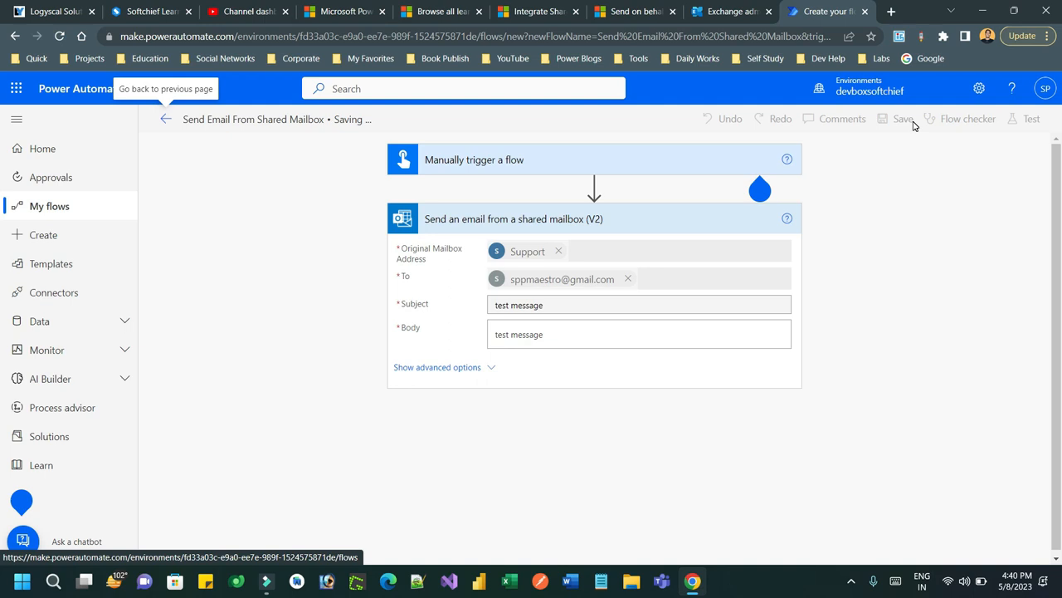
left_click(903, 119)
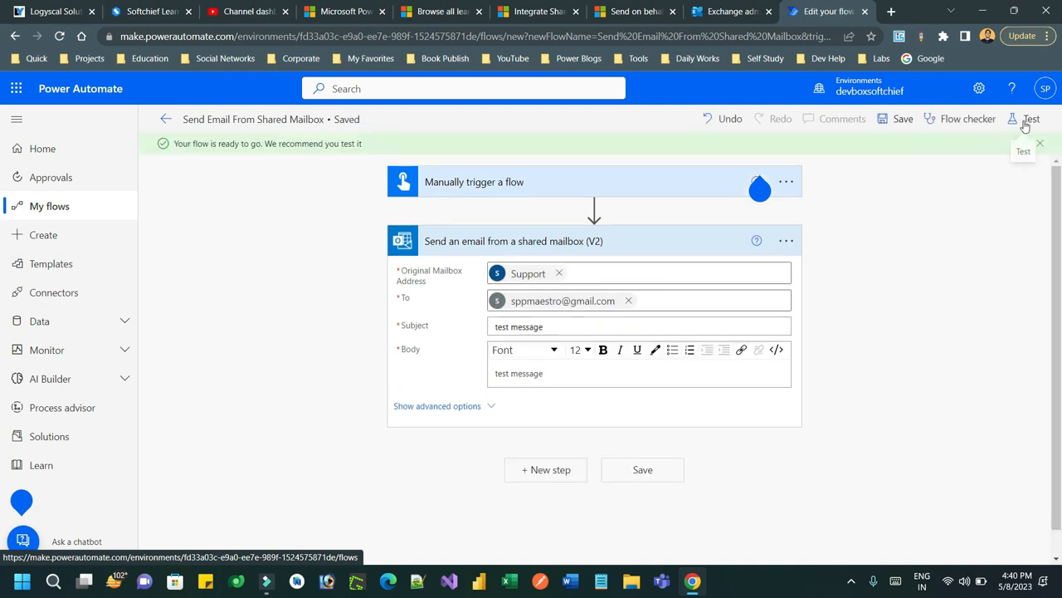
- Run a manual test of the flow through the Outlook connection prompt and view the successful run
left_click(1030, 119)
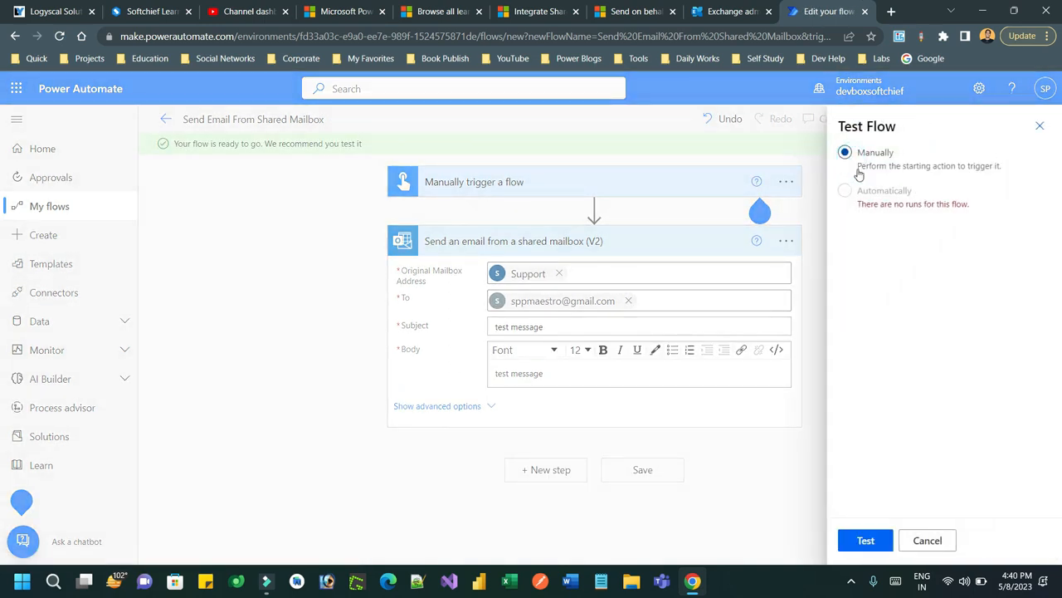
left_click(865, 540)
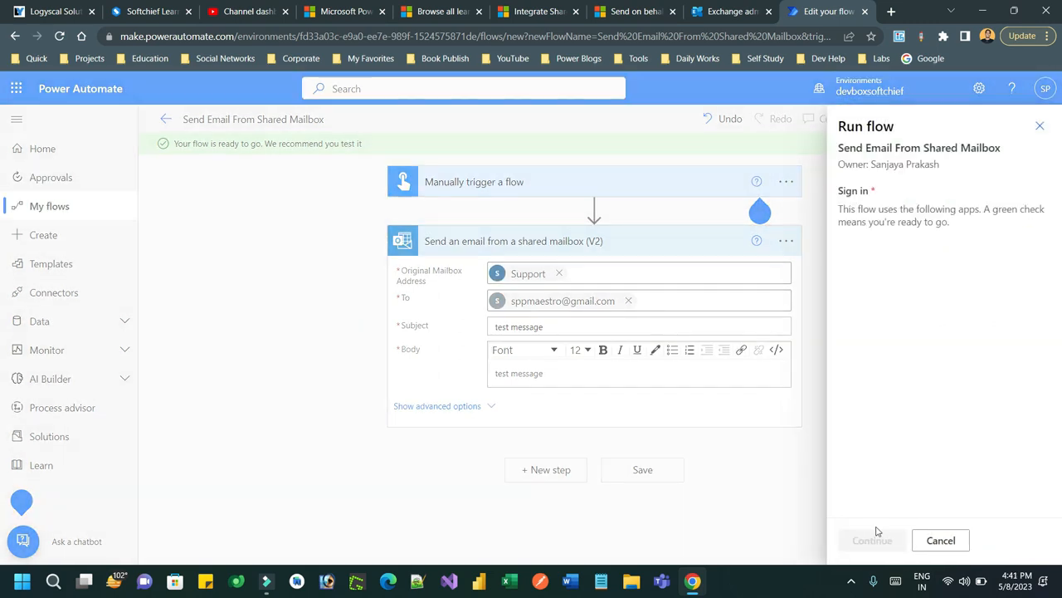
left_click(871, 540)
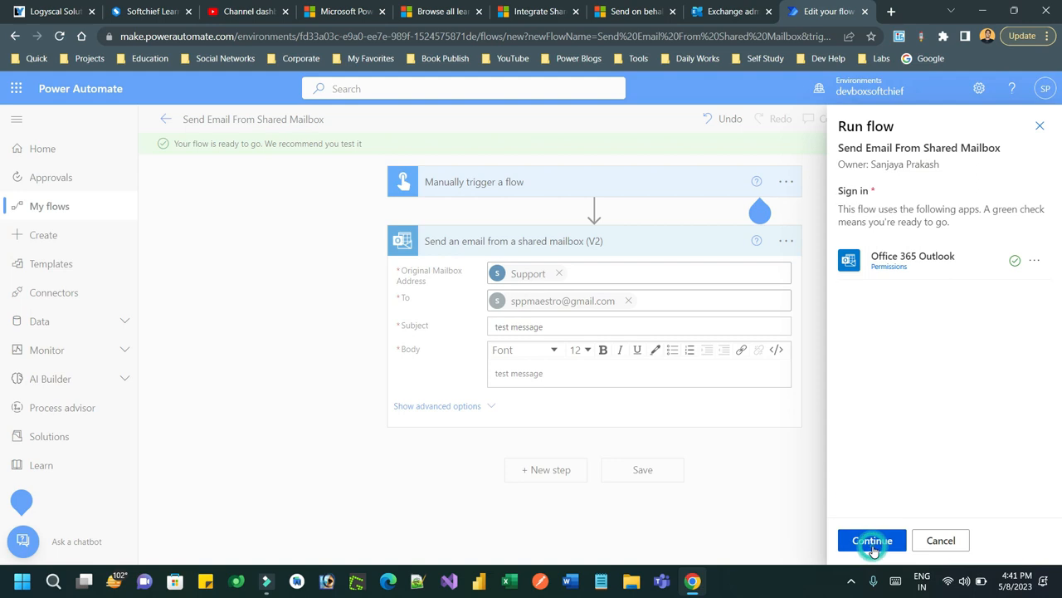
left_click(871, 541)
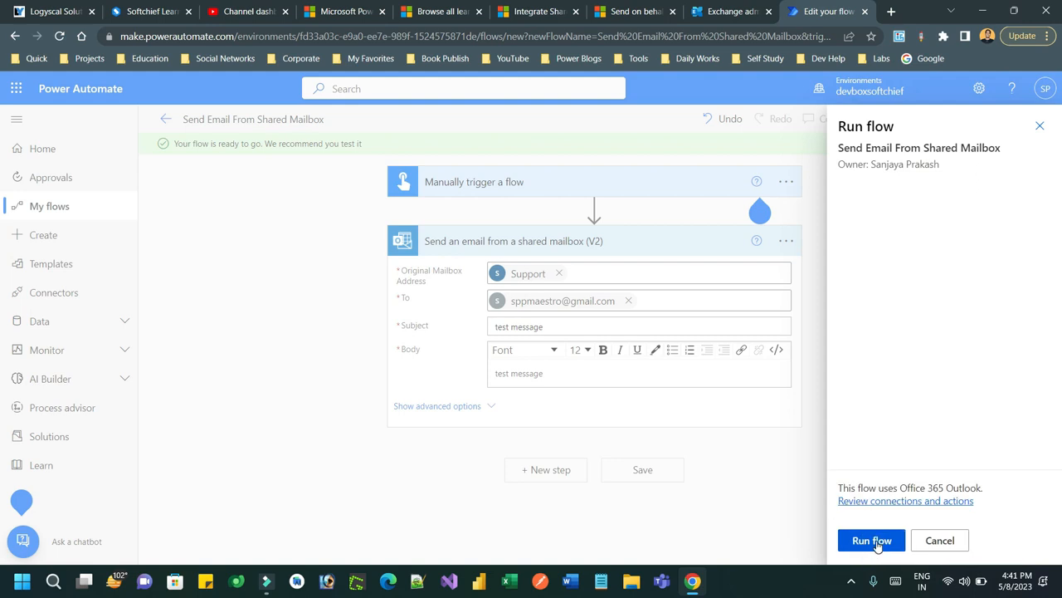
left_click(871, 540)
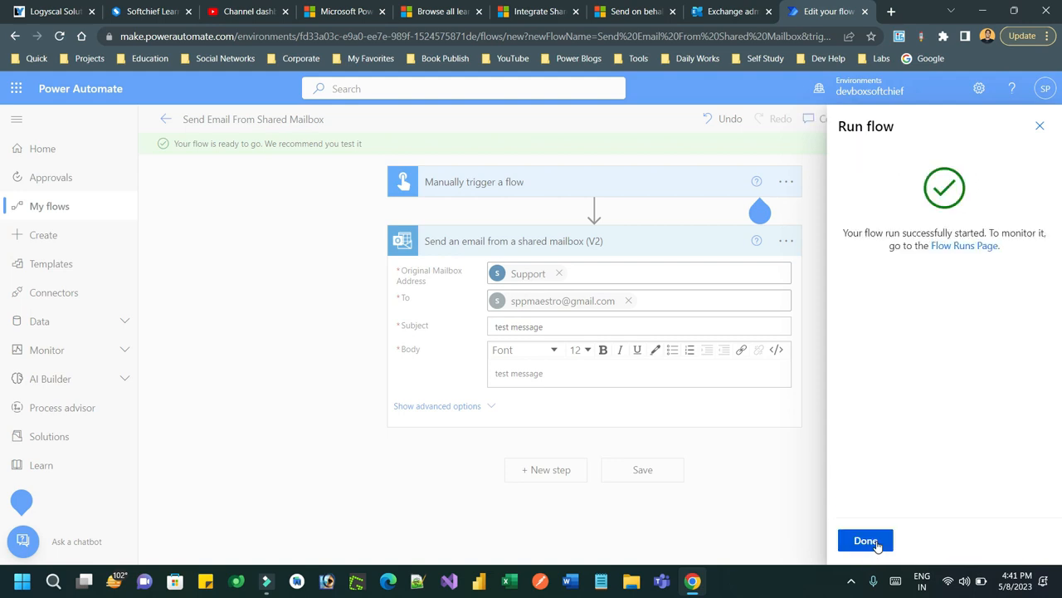
left_click(865, 541)
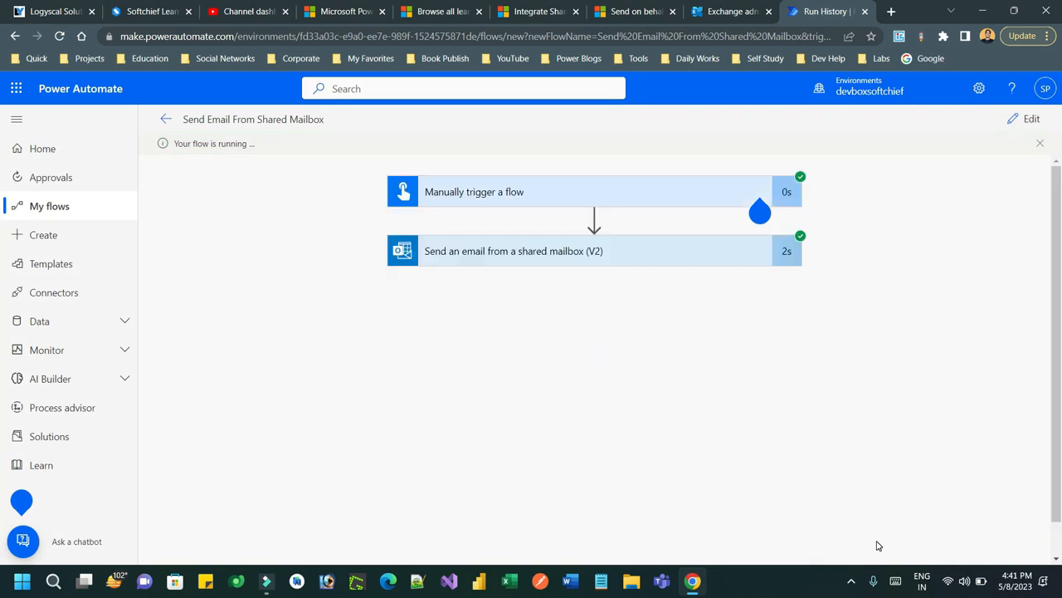
mouse_move(660, 266)
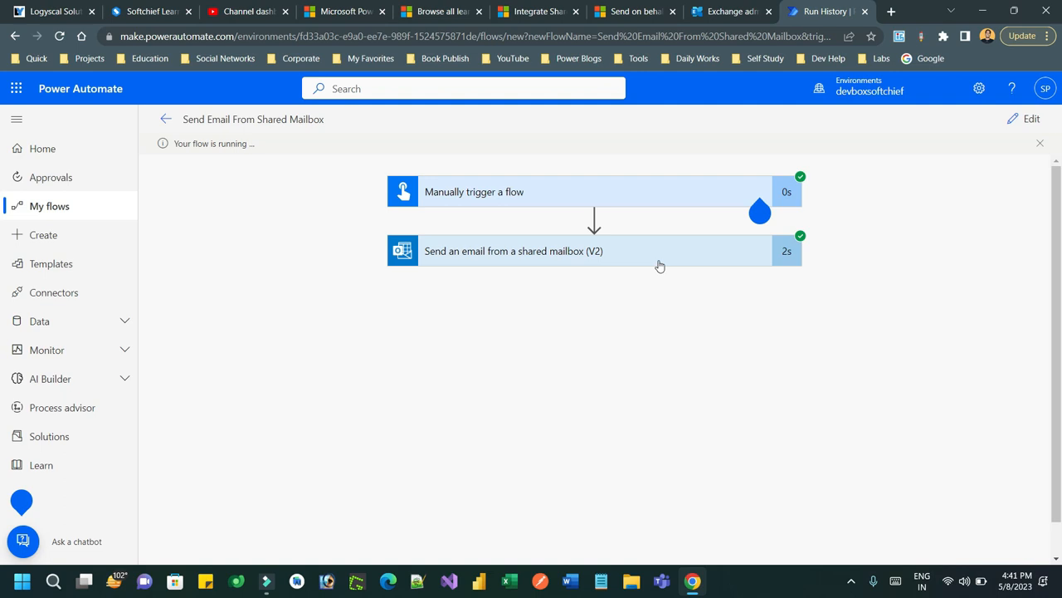
- Expand the 'Send an email from a shared mailbox (V2)' step inputs showing the Support sender, then switch to Gmail
left_click(594, 250)
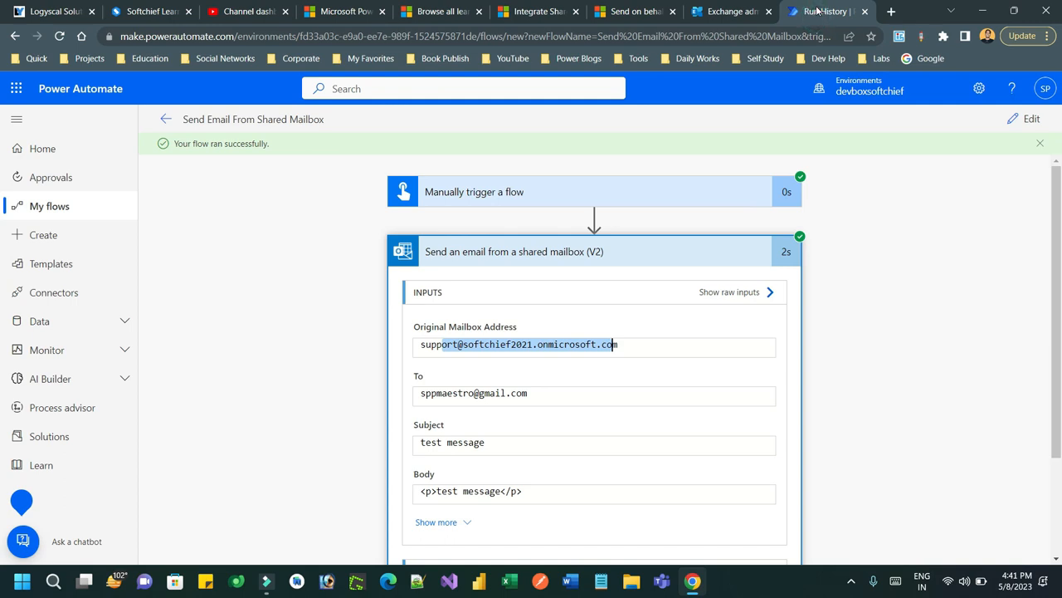
mouse_move(758, 181)
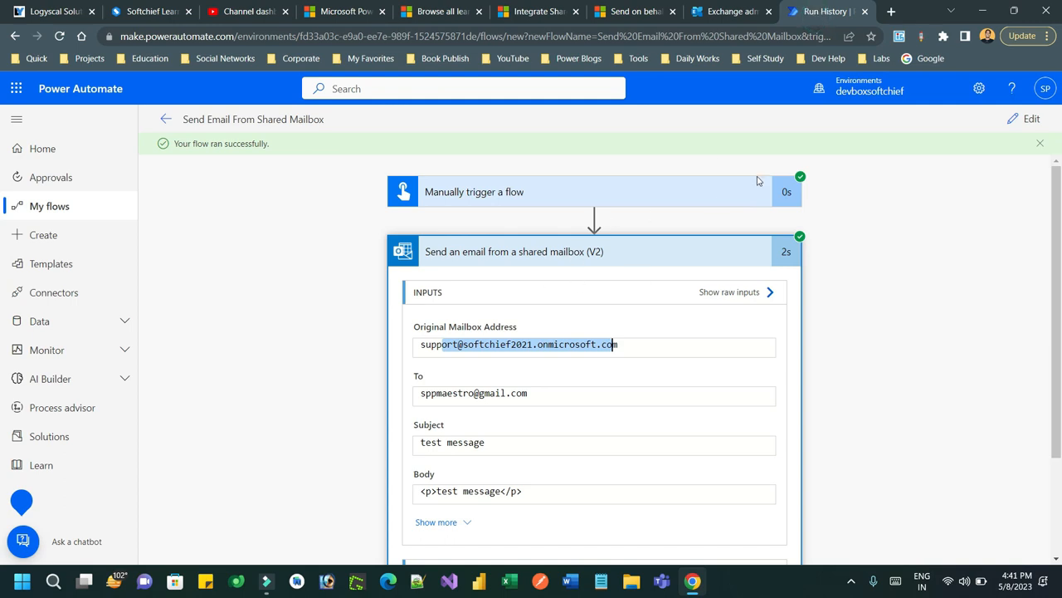
mouse_move(431, 335)
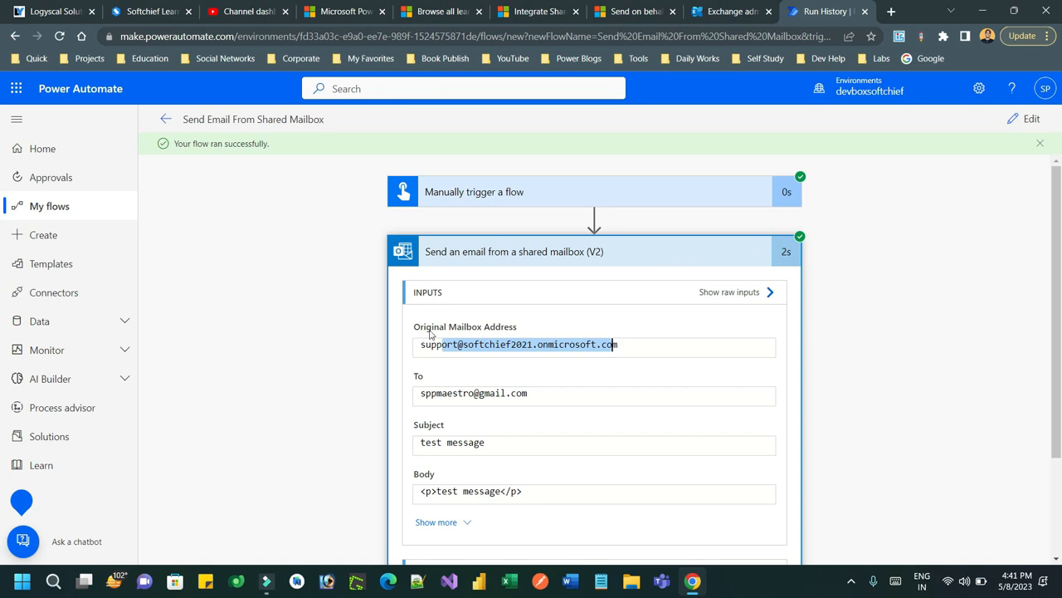
left_click(830, 11)
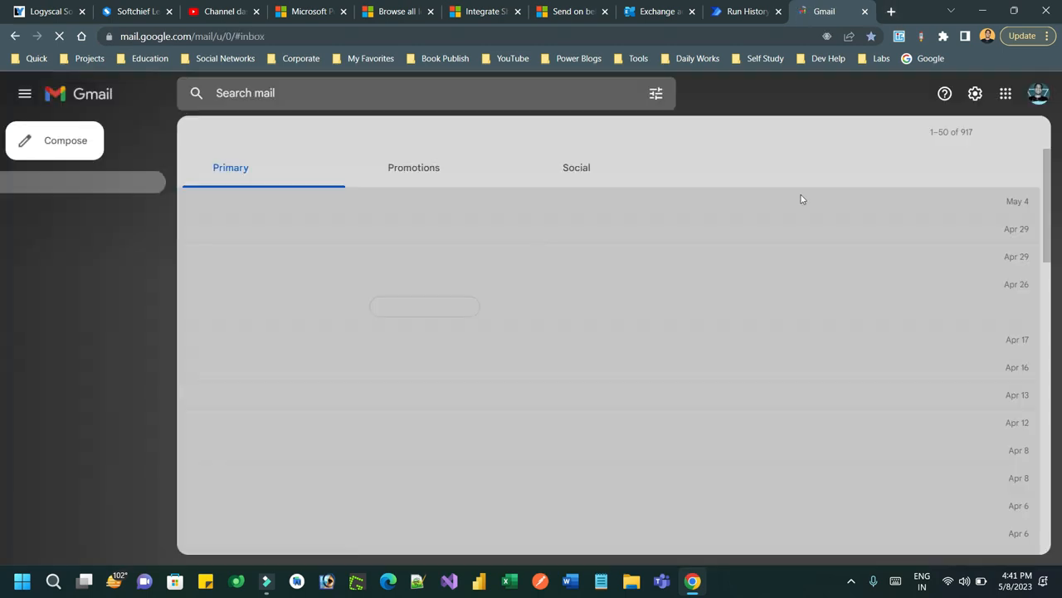
- View the 'test message' email and highlight its Support shared-mailbox sender address, then return to Run History
left_click(1038, 93)
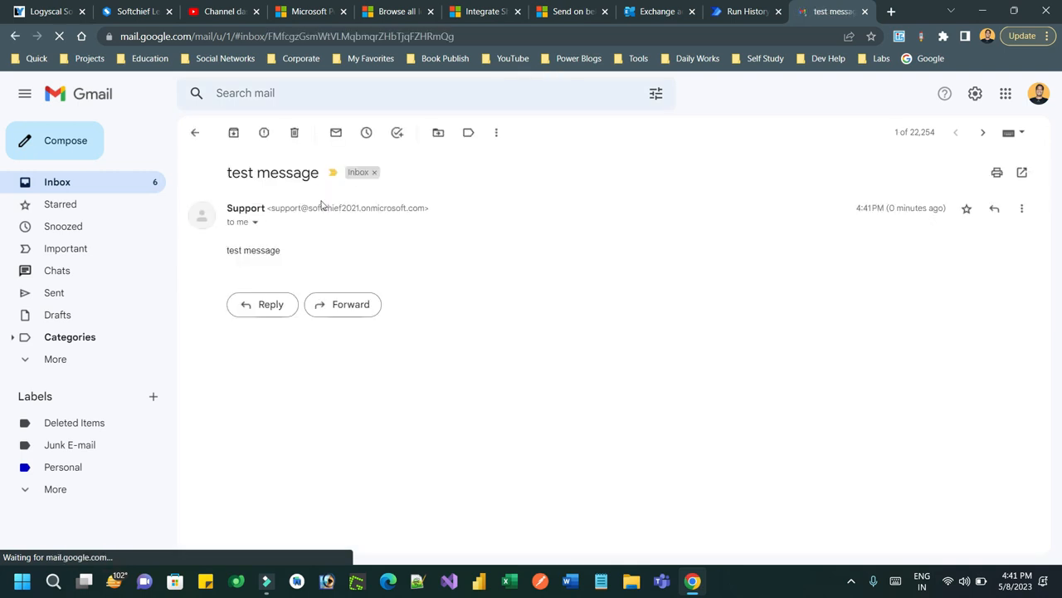
double_click(322, 207)
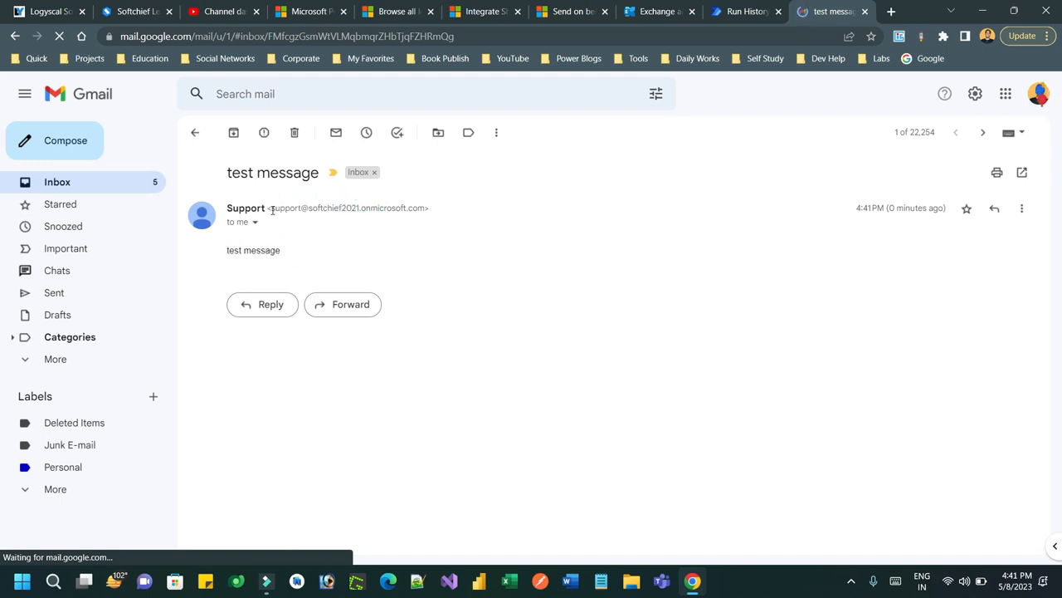
double_click(349, 207)
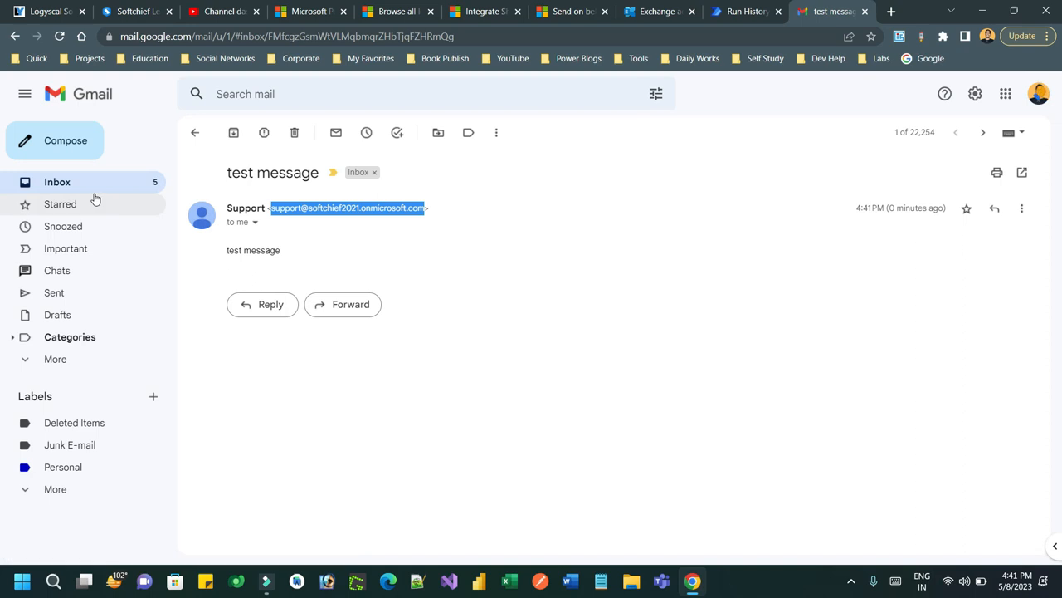
mouse_move(92, 186)
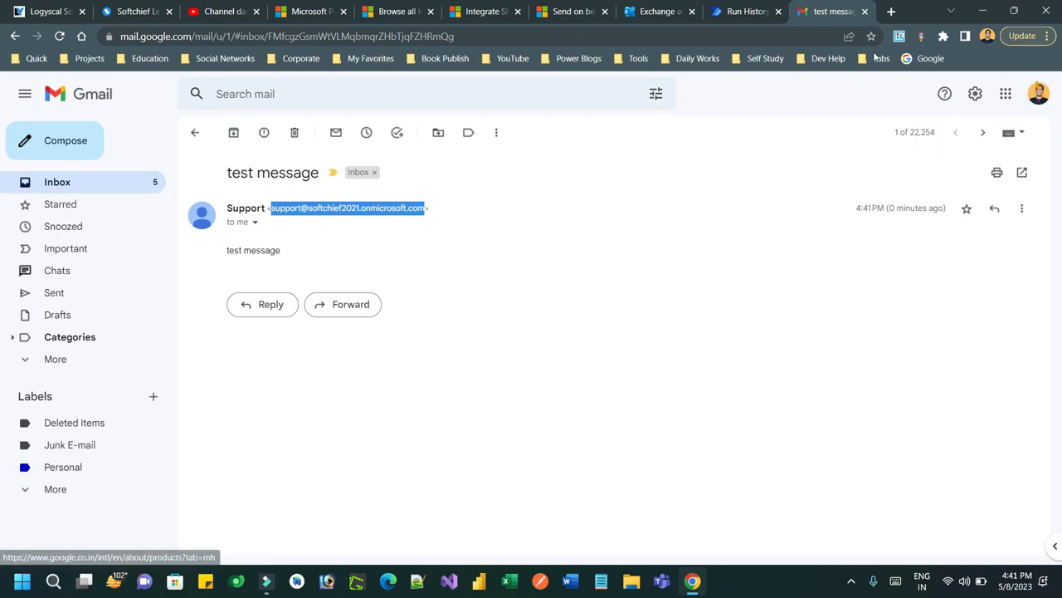
left_click(656, 11)
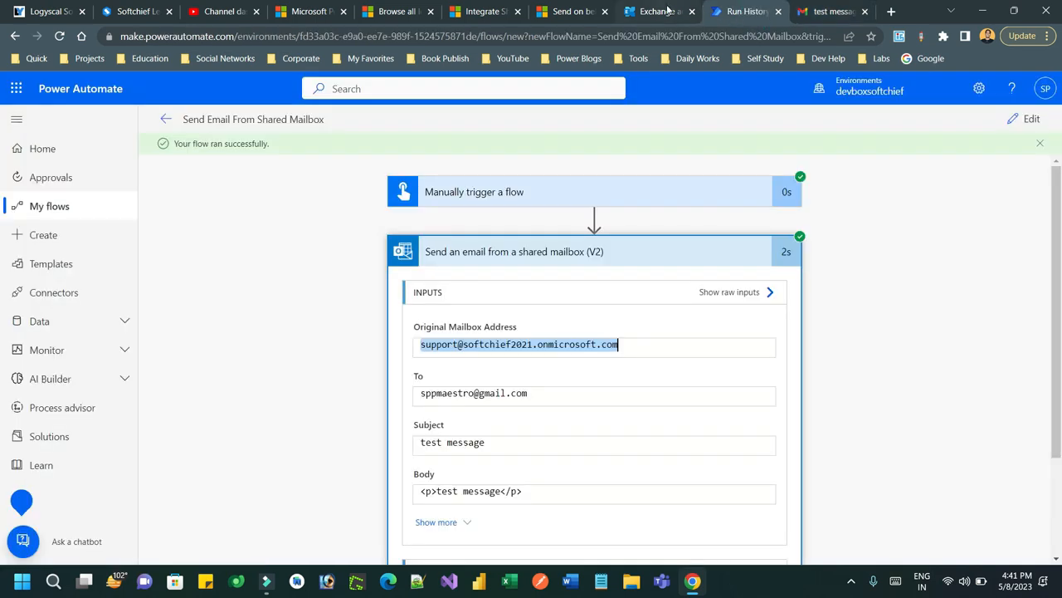
- Check the Mailboxes list shows Support as a shared mailbox, then go back to the Gmail test message
left_click(656, 11)
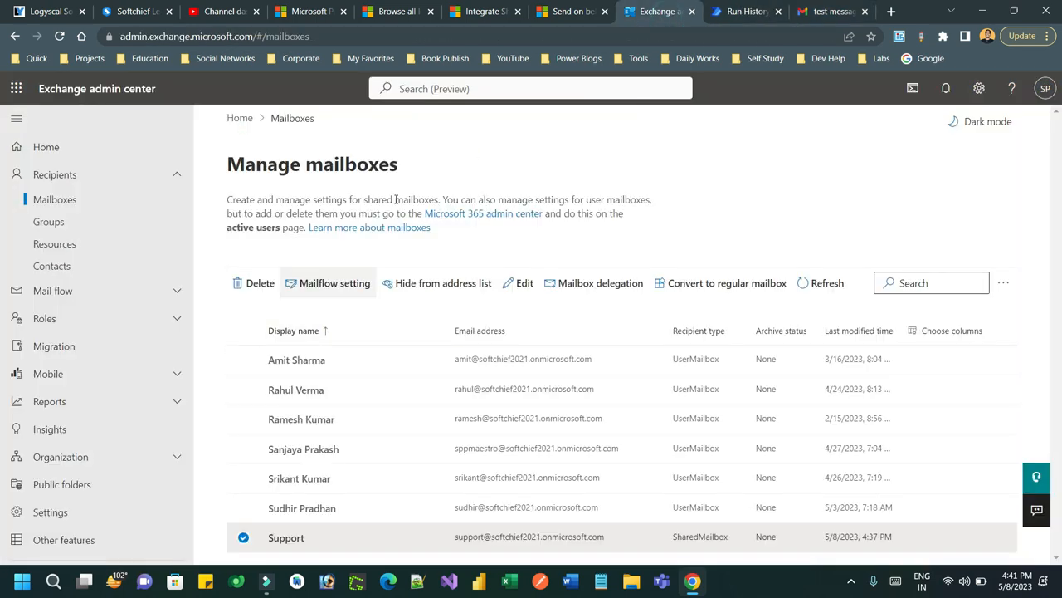
mouse_move(507, 519)
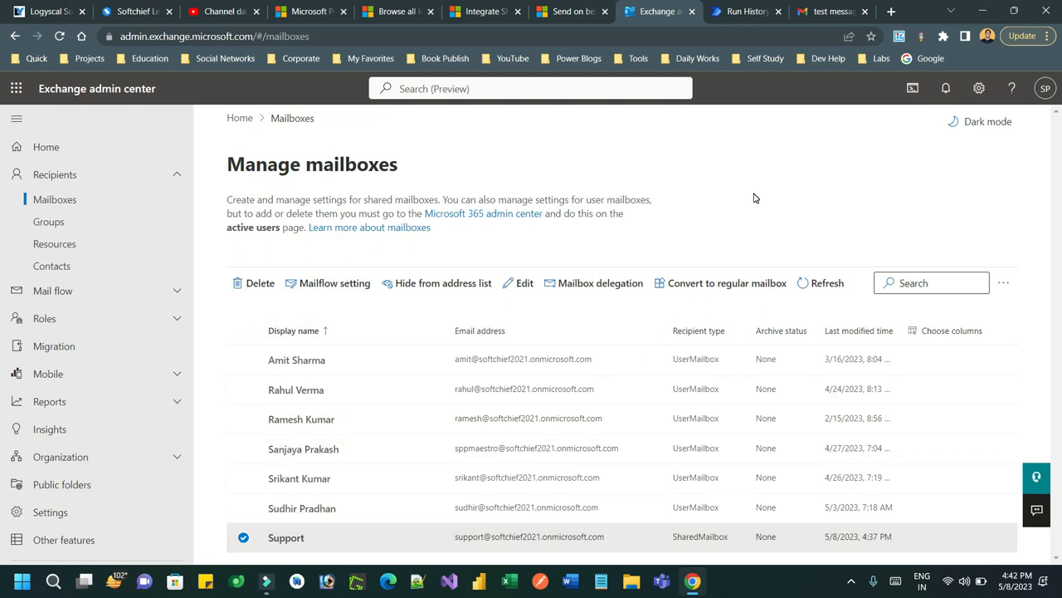
left_click(830, 11)
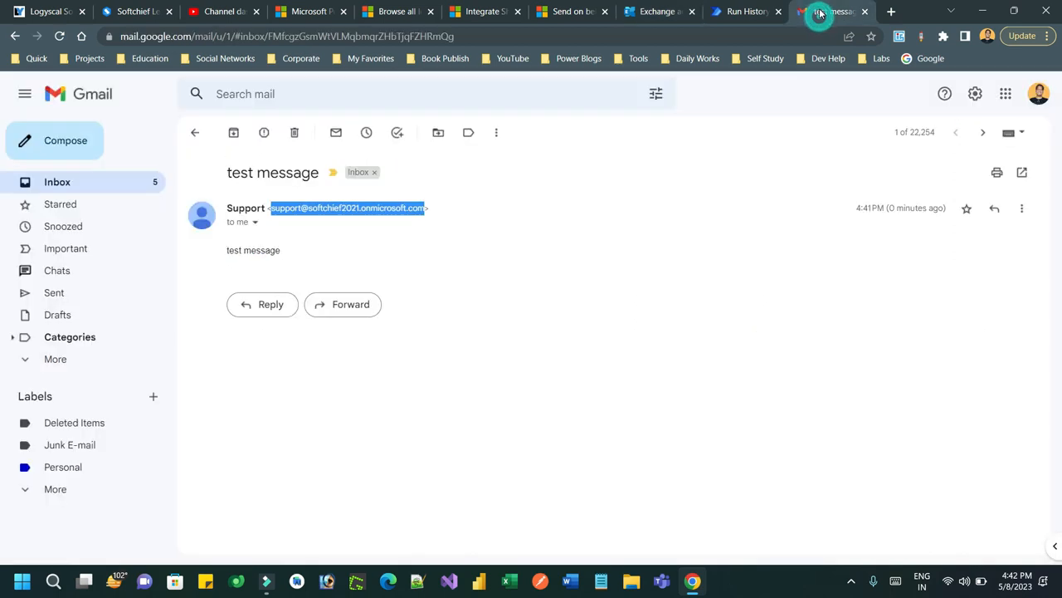